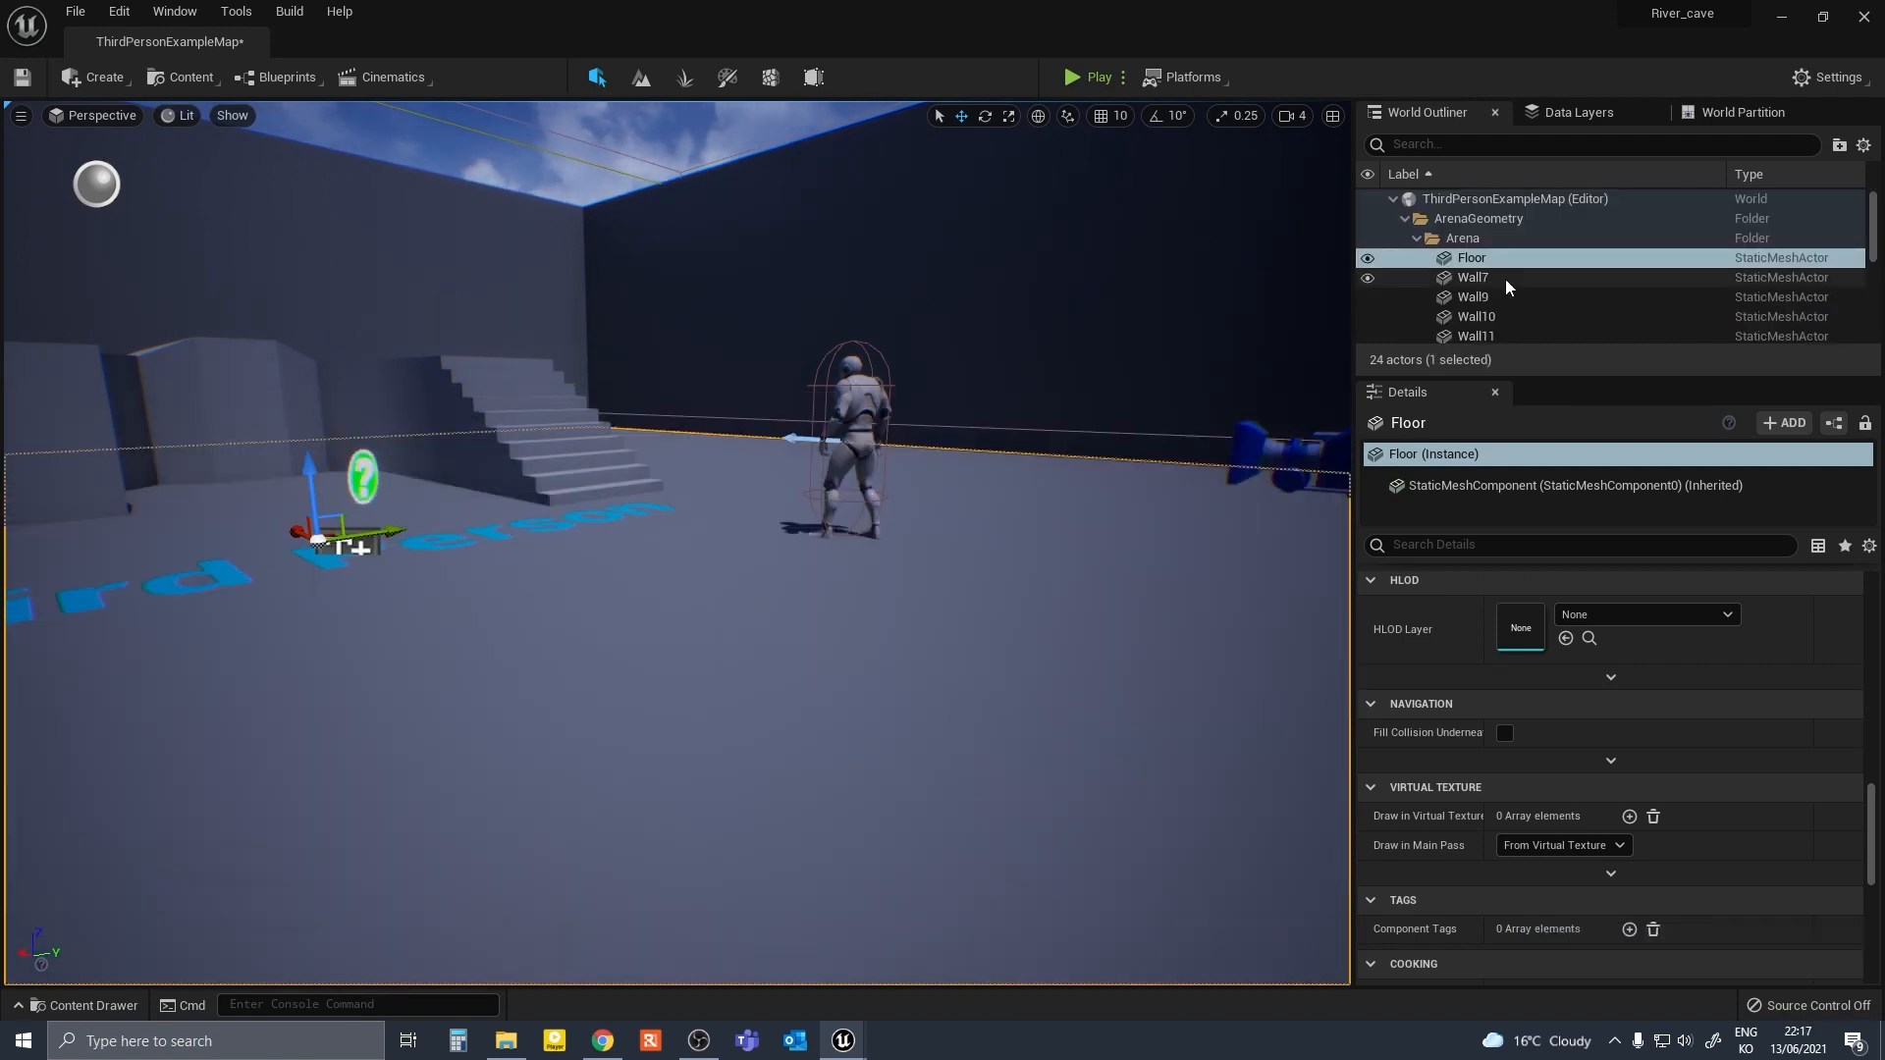
Drag a Water Body River from Place Actors onto the landscape beside the lake.
left_click(1484, 333)
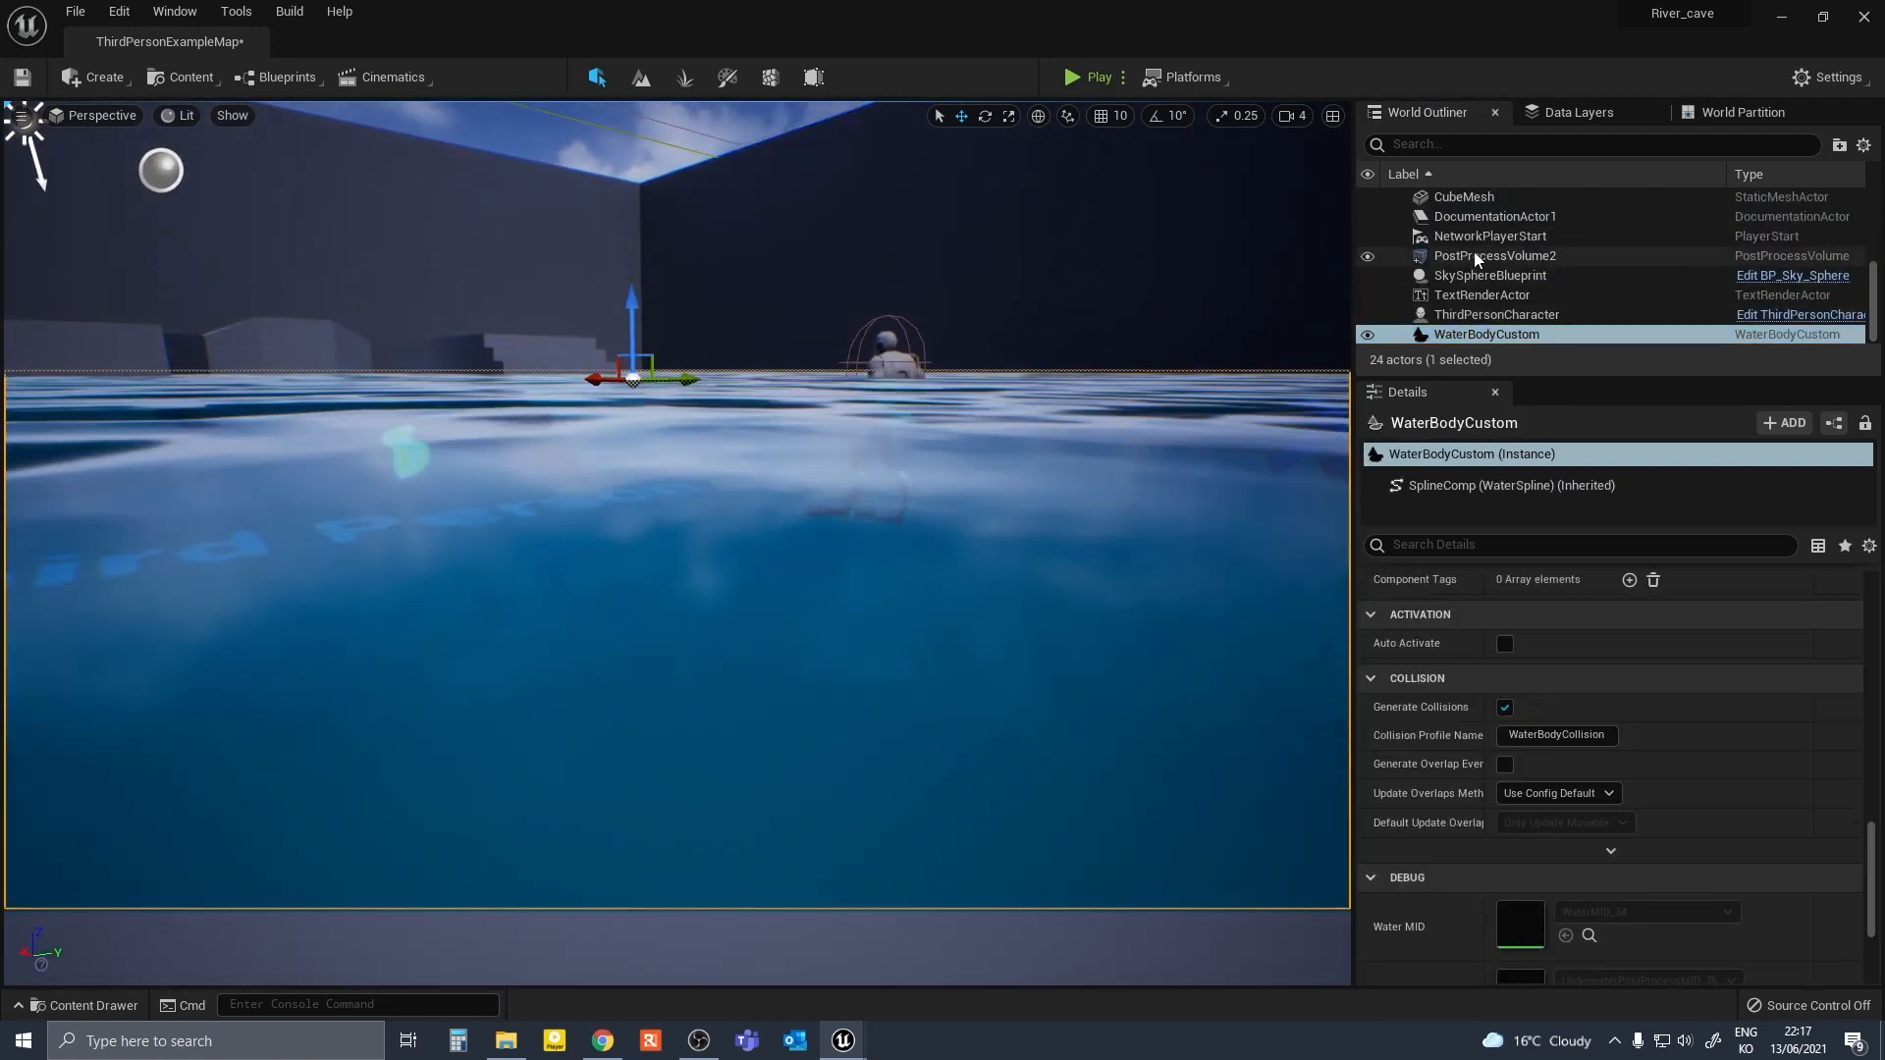
left_click(1494, 255)
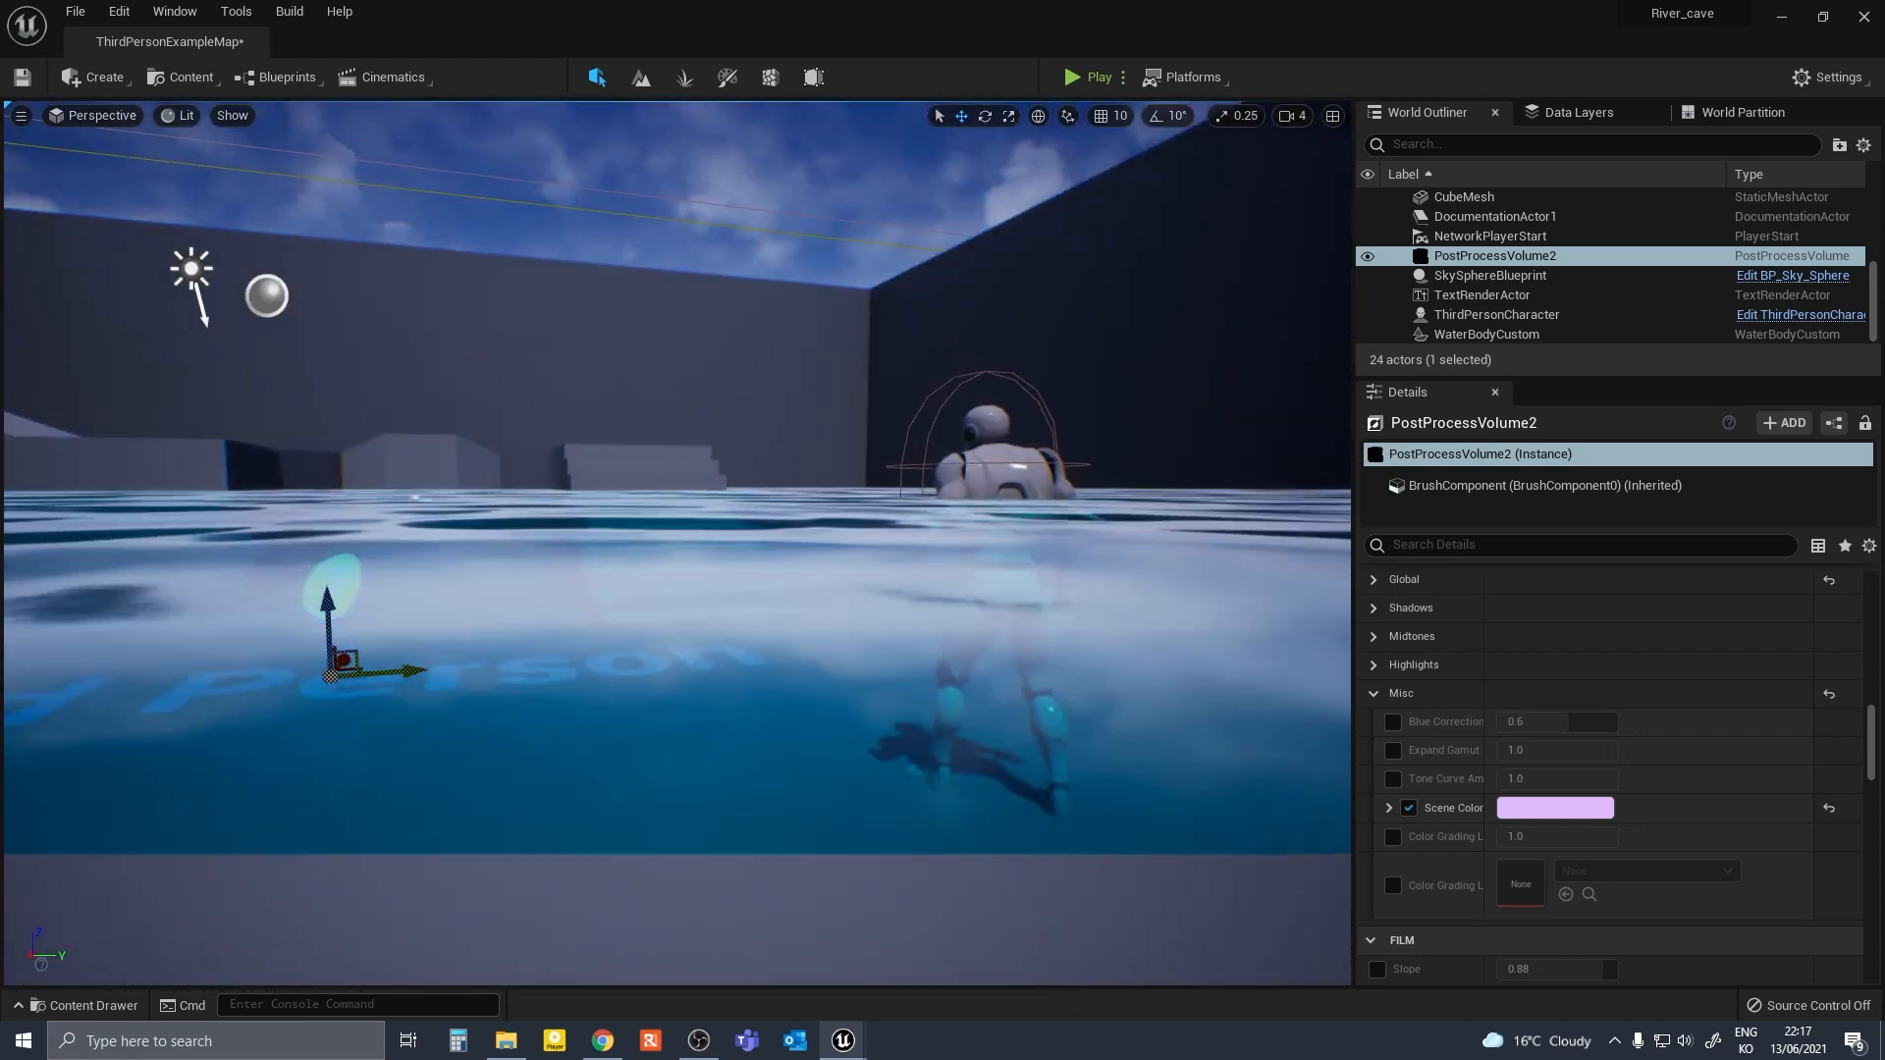
left_click(1072, 77)
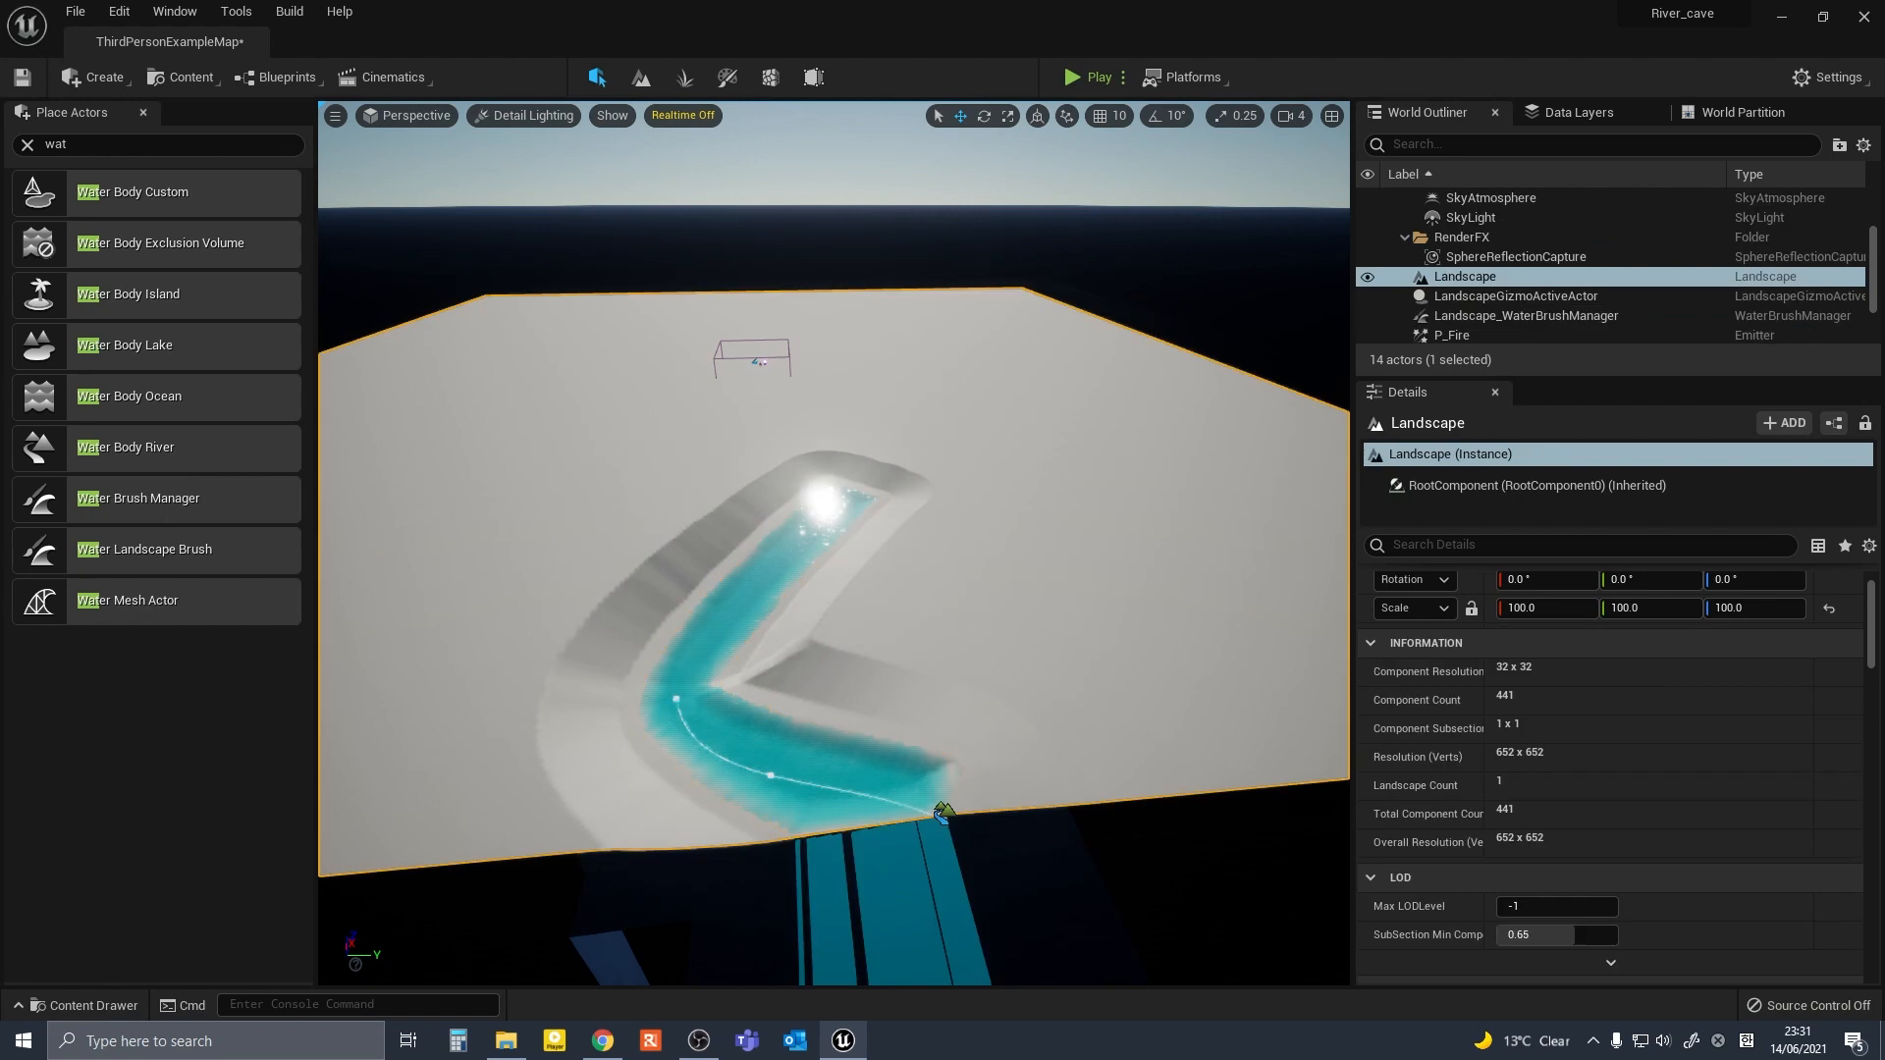
left_click(1481, 314)
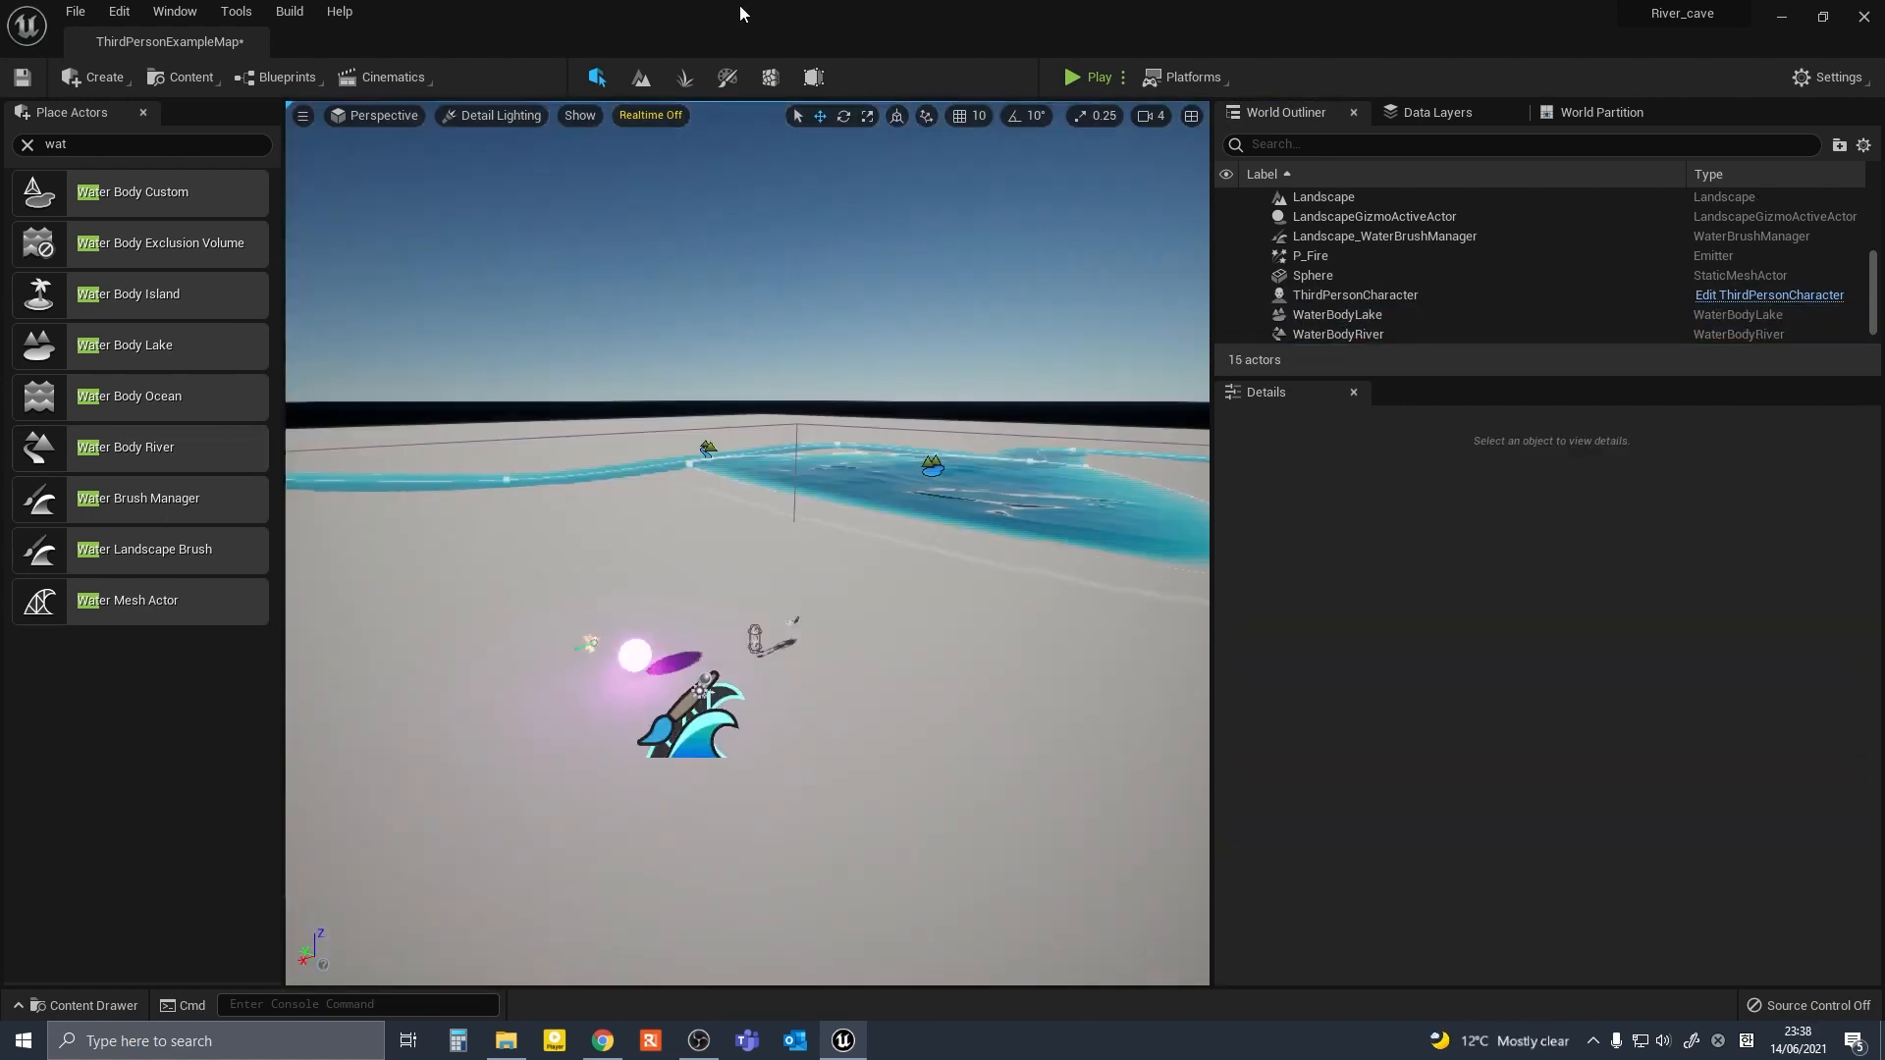
Select WaterBodyRiver and reshape its spline points along the river path.
left_click(1337, 314)
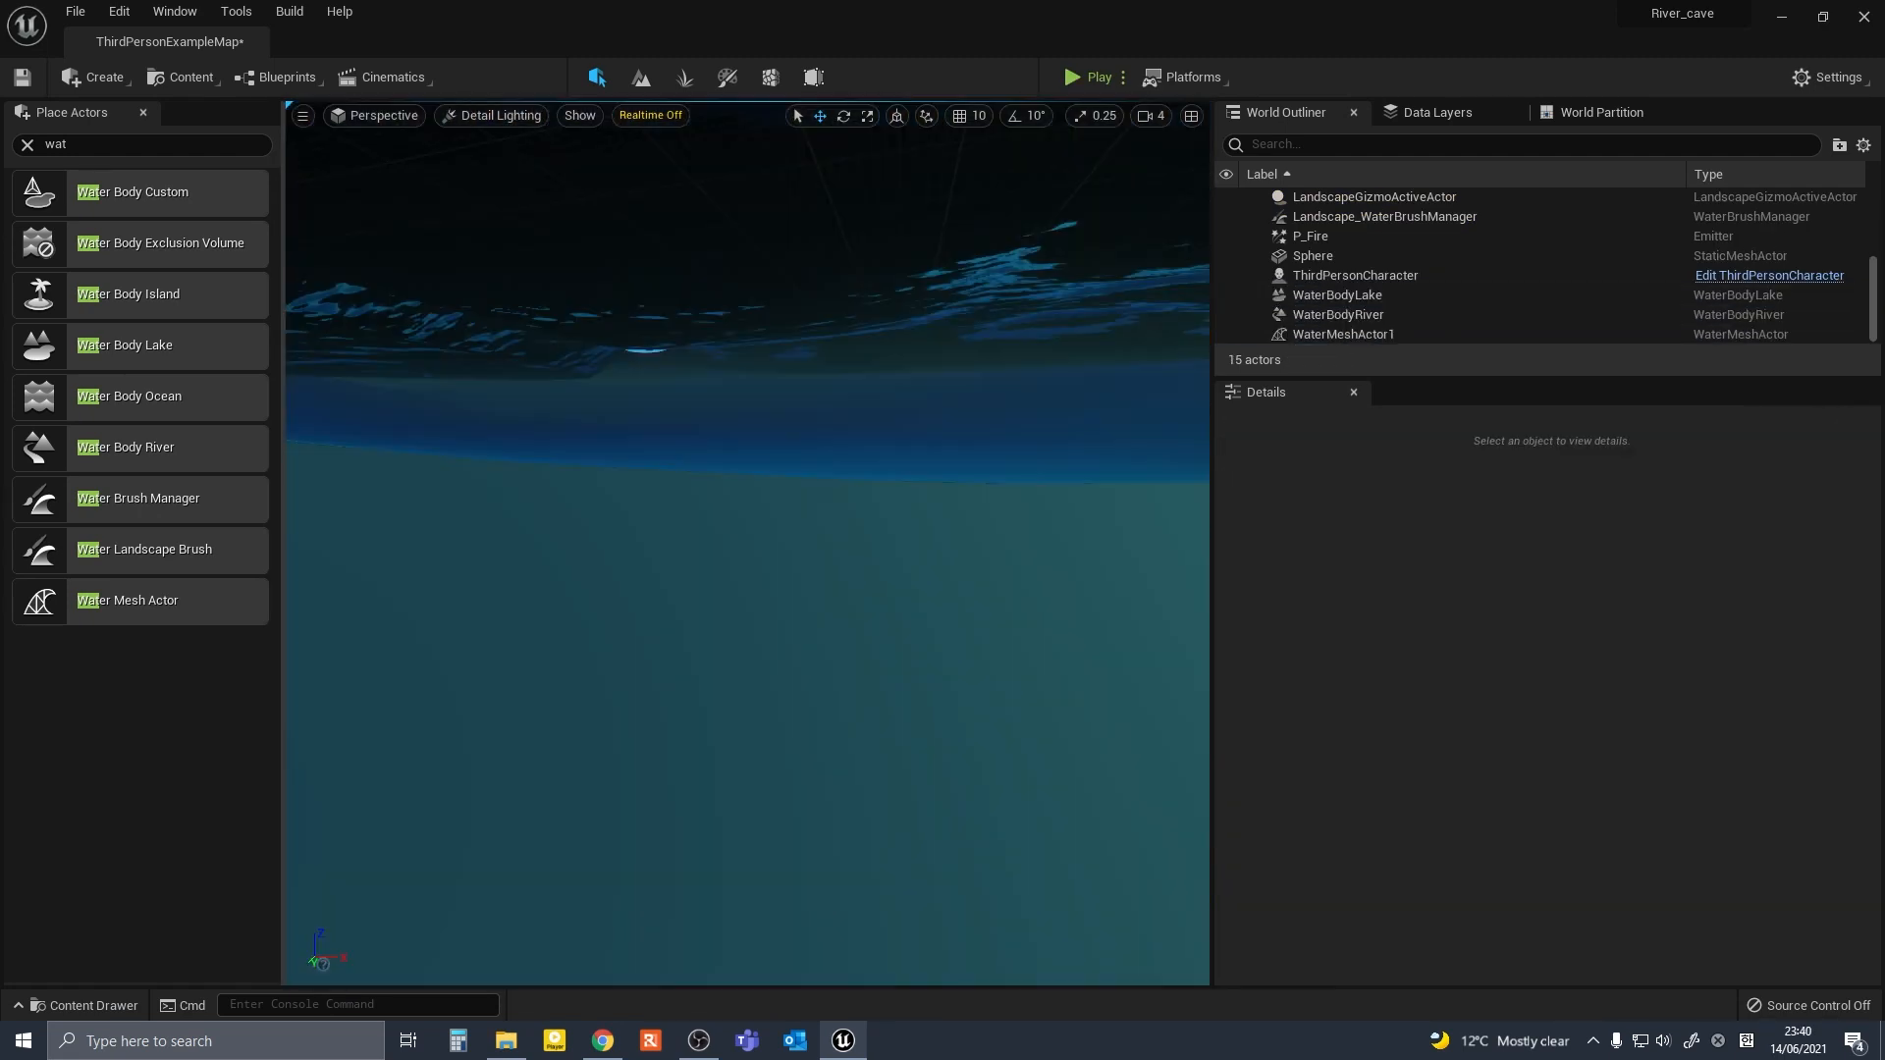
left_click(1335, 295)
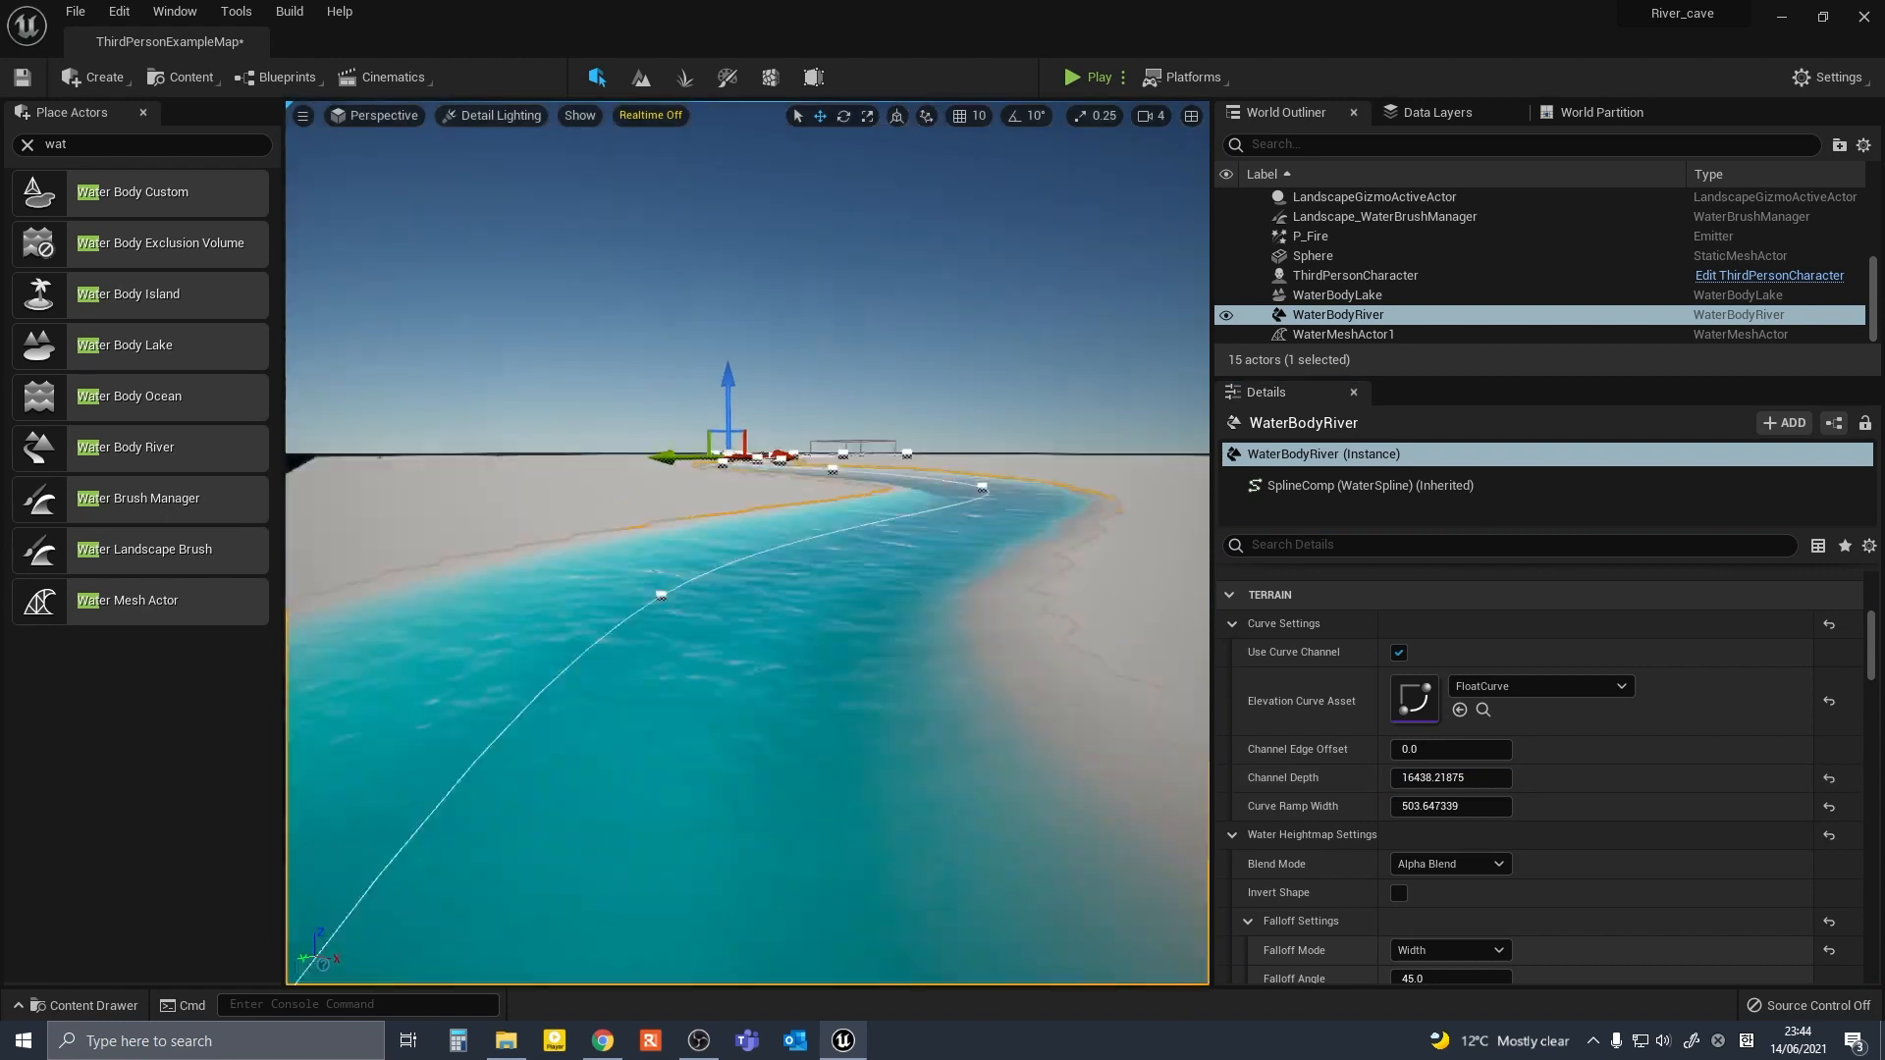
left_click(1343, 333)
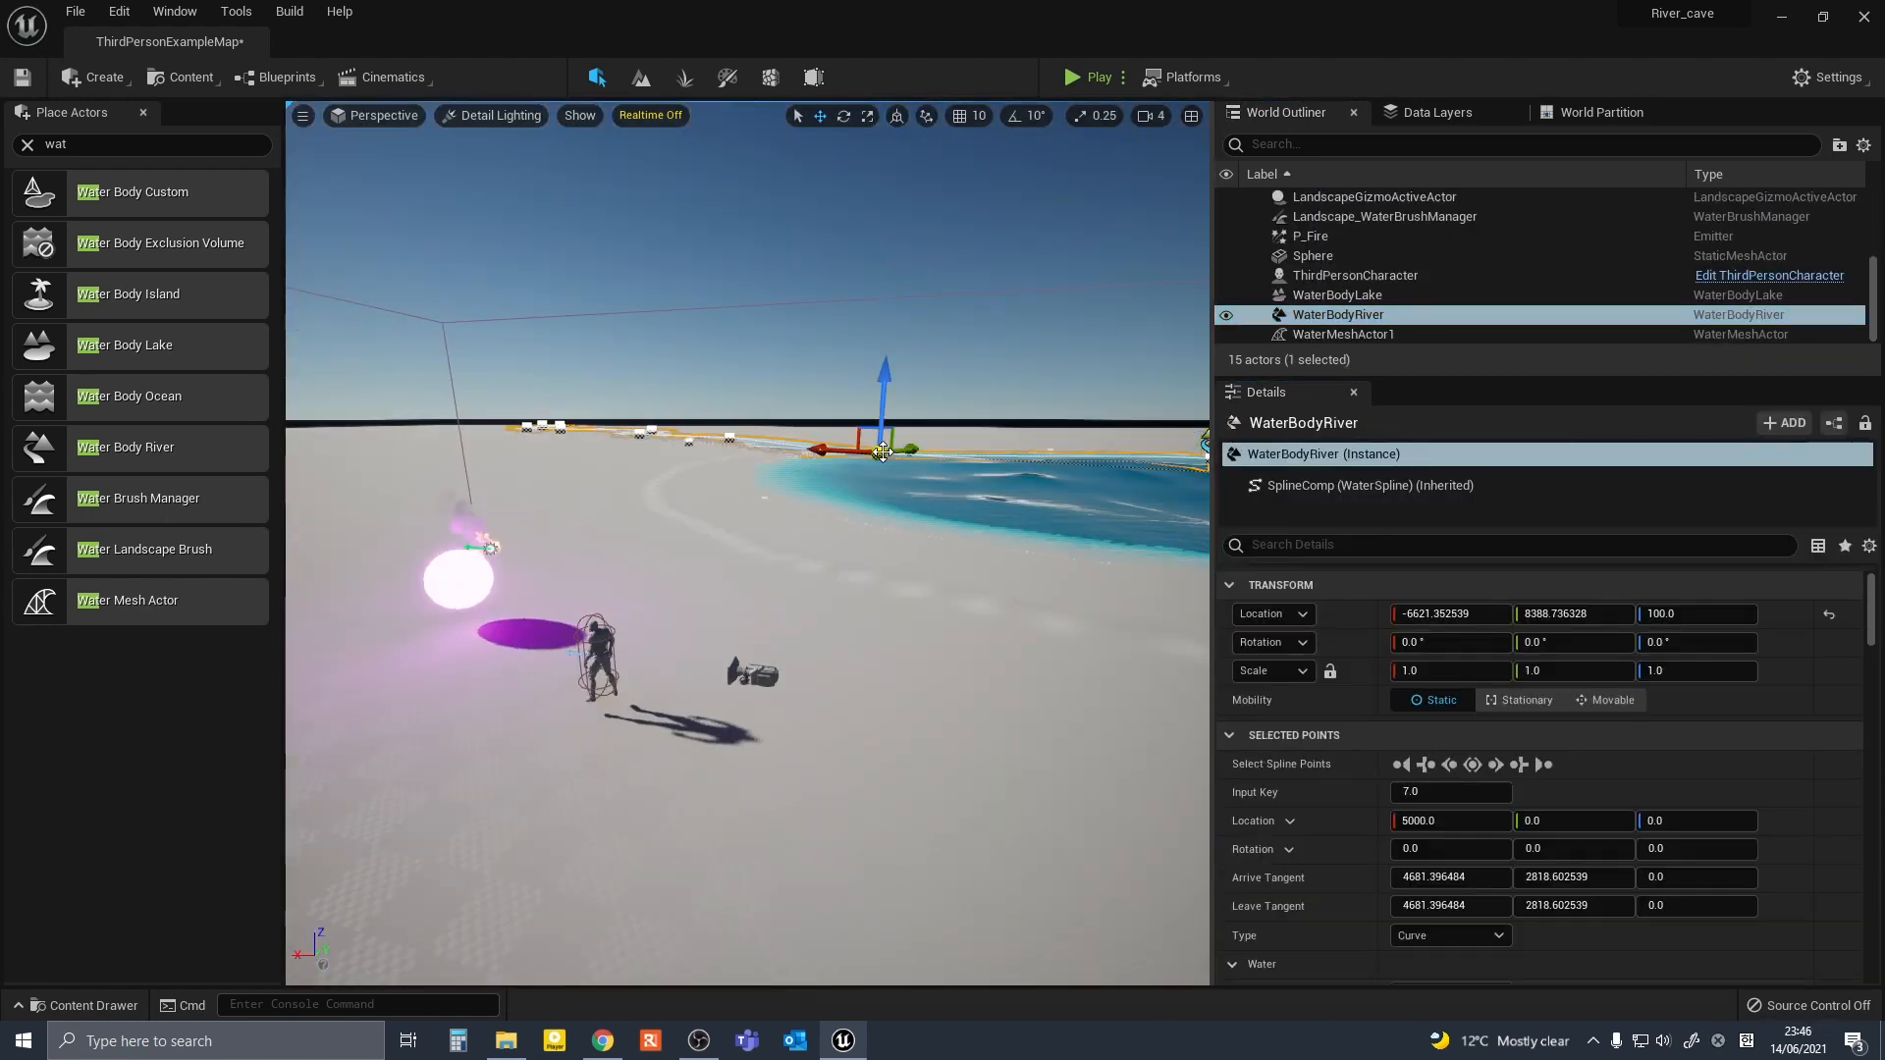
Set the lake's channel falloff value to 623.827942 so it cuts deeply into the terrain.
left_click(1337, 295)
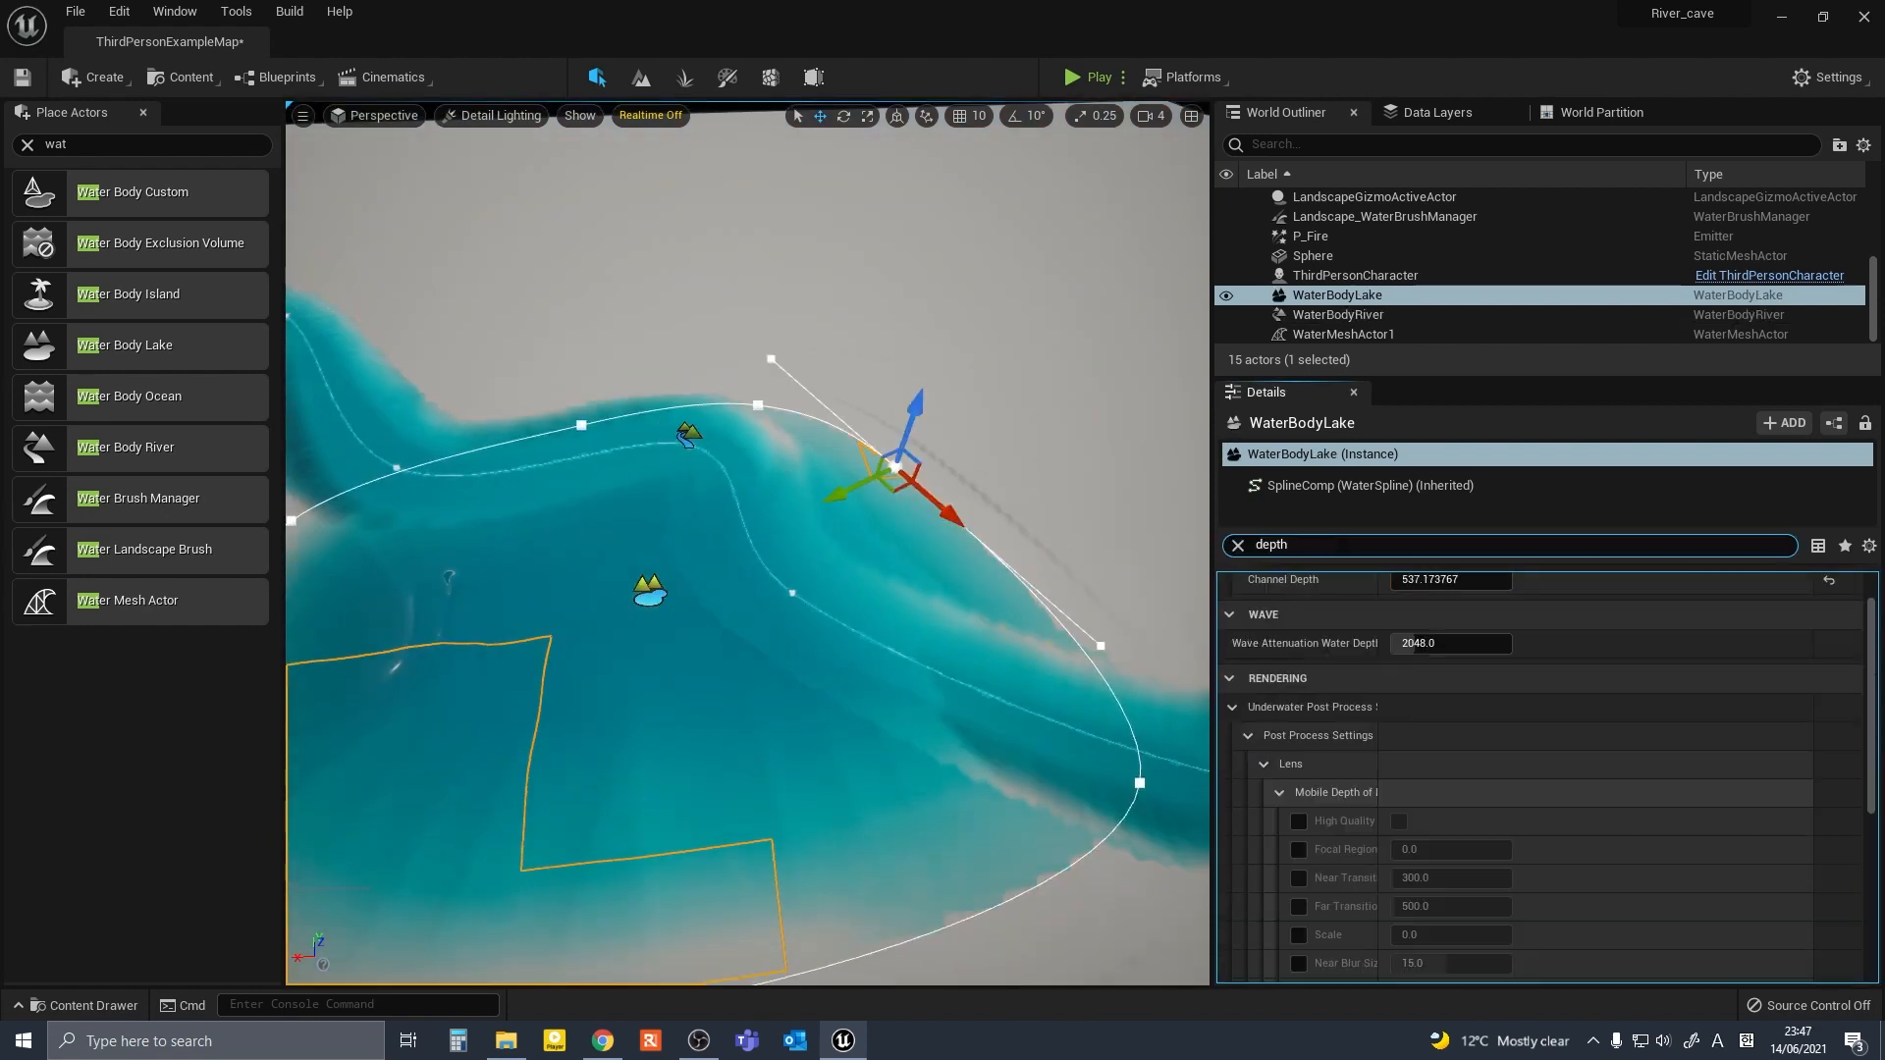
left_click(1337, 315)
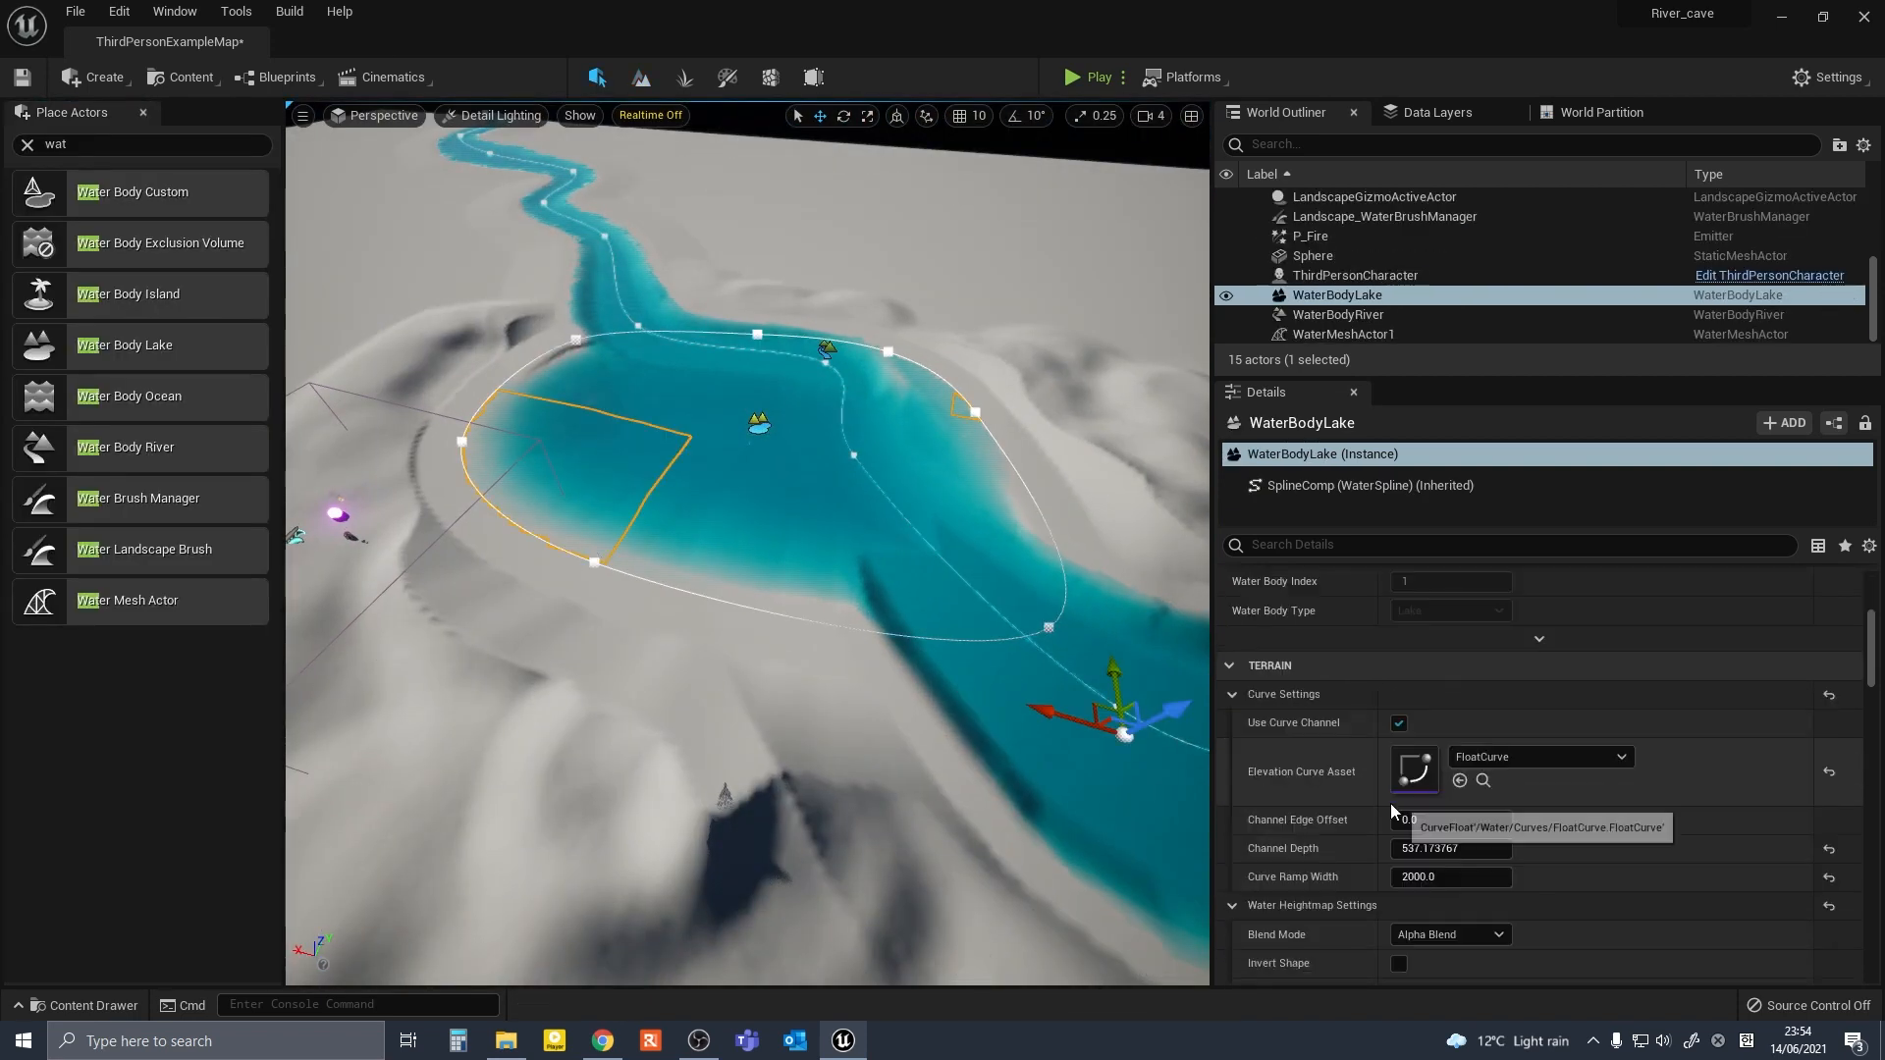
type("fall")
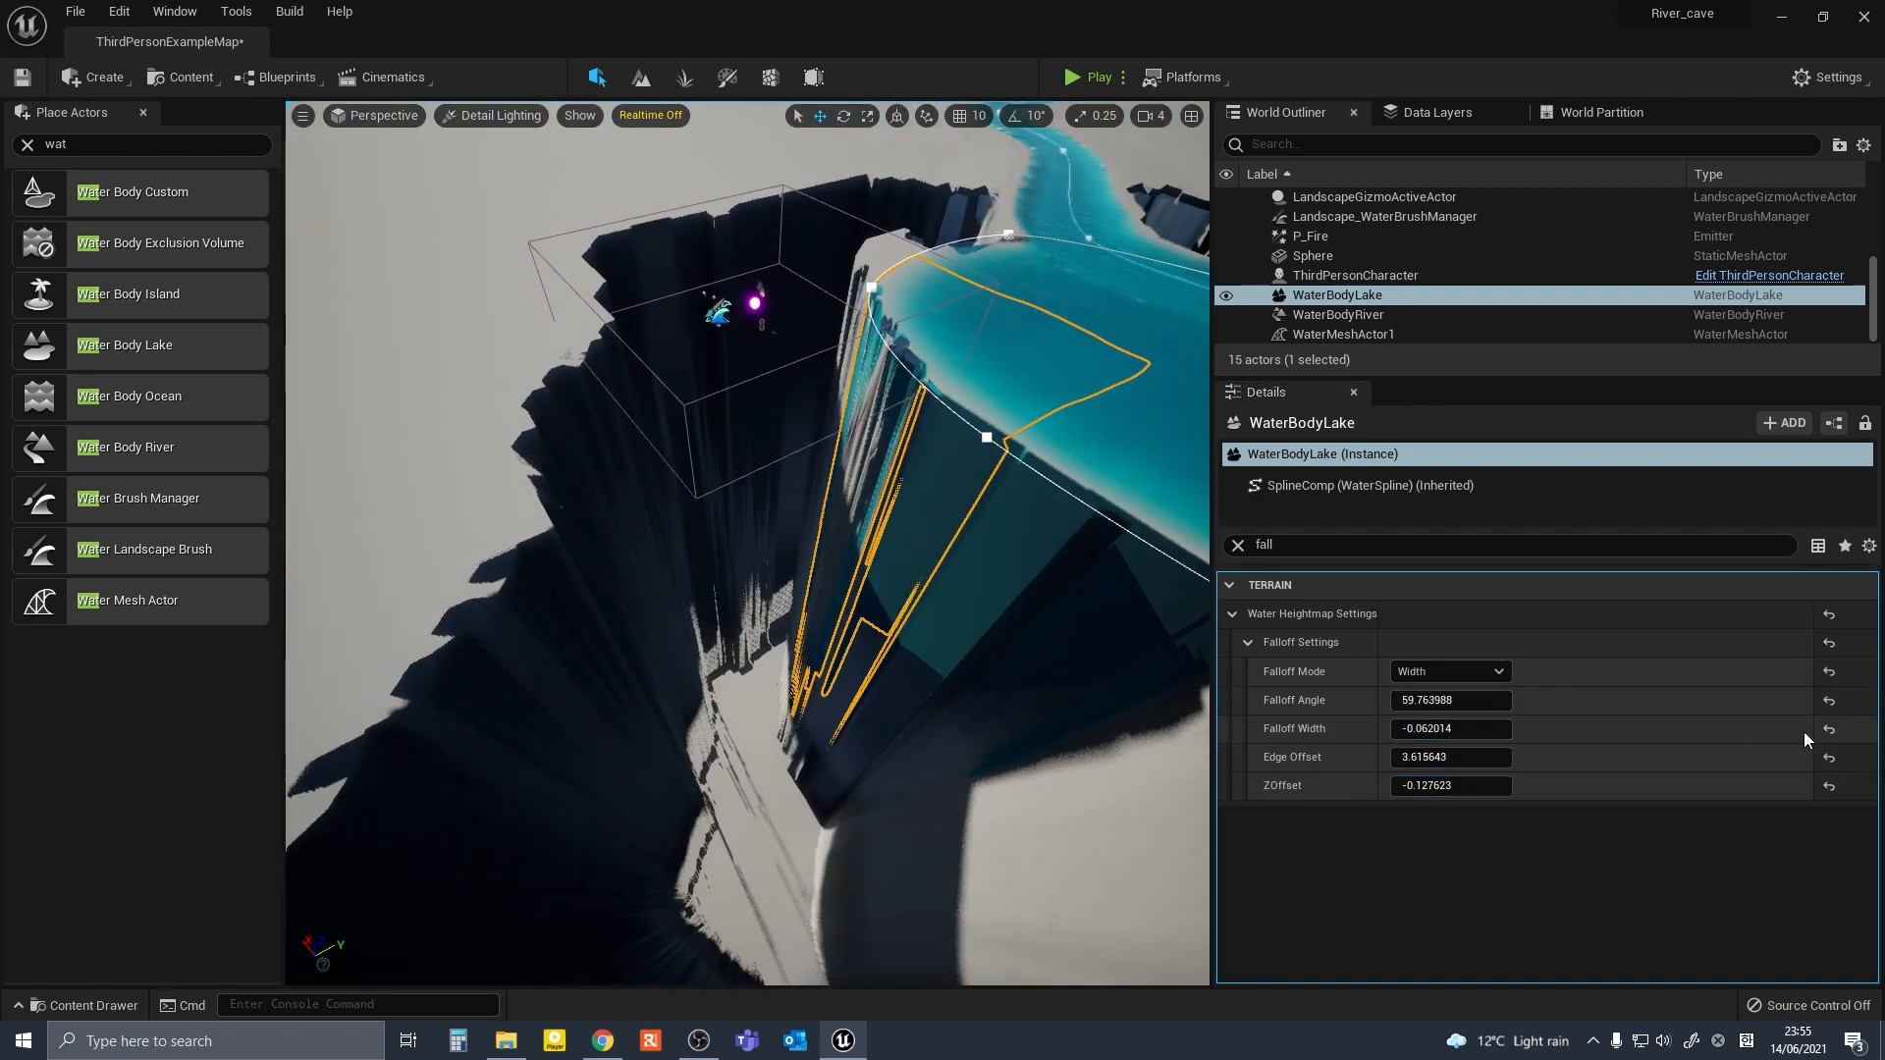
type("623.827942")
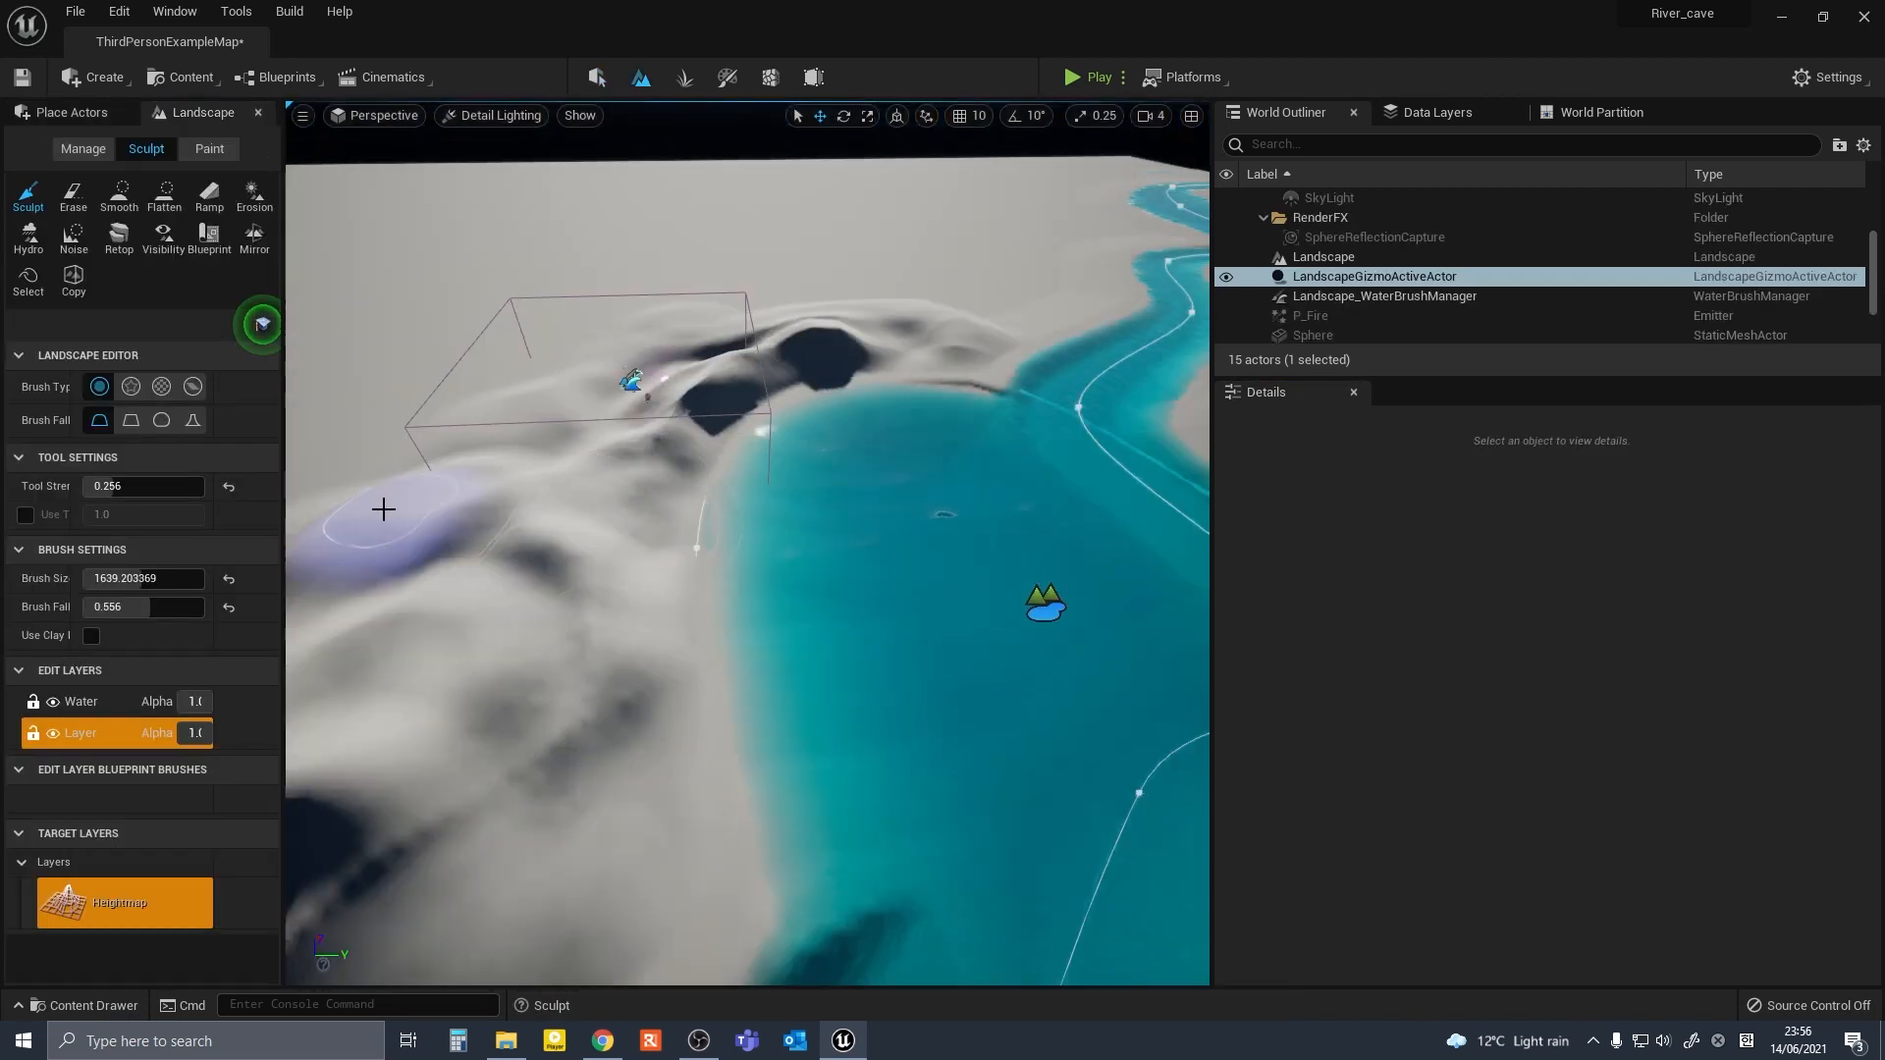
Raise hills and mounds in the terrain beside the lake with the Sculpt brush.
left_click(1072, 77)
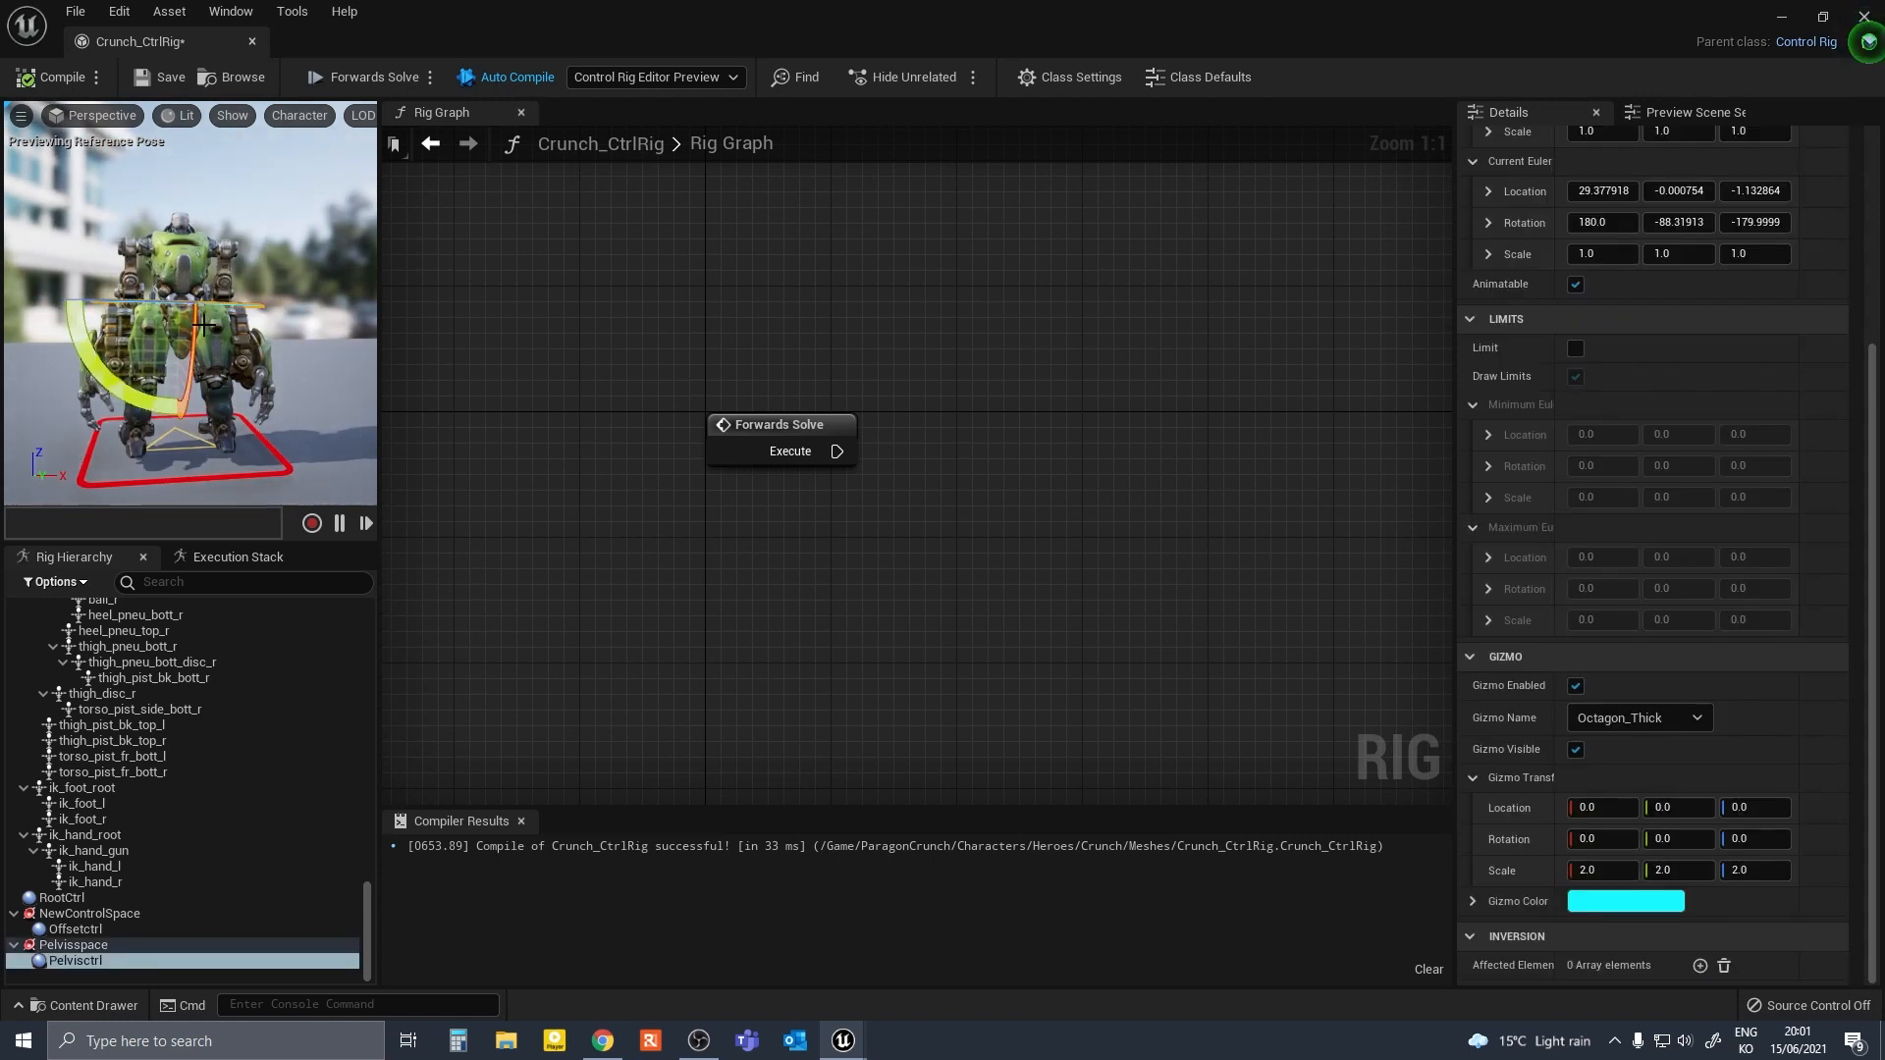
Roughen the hillside above the water with the Noise sculpt tool.
left_click(61, 929)
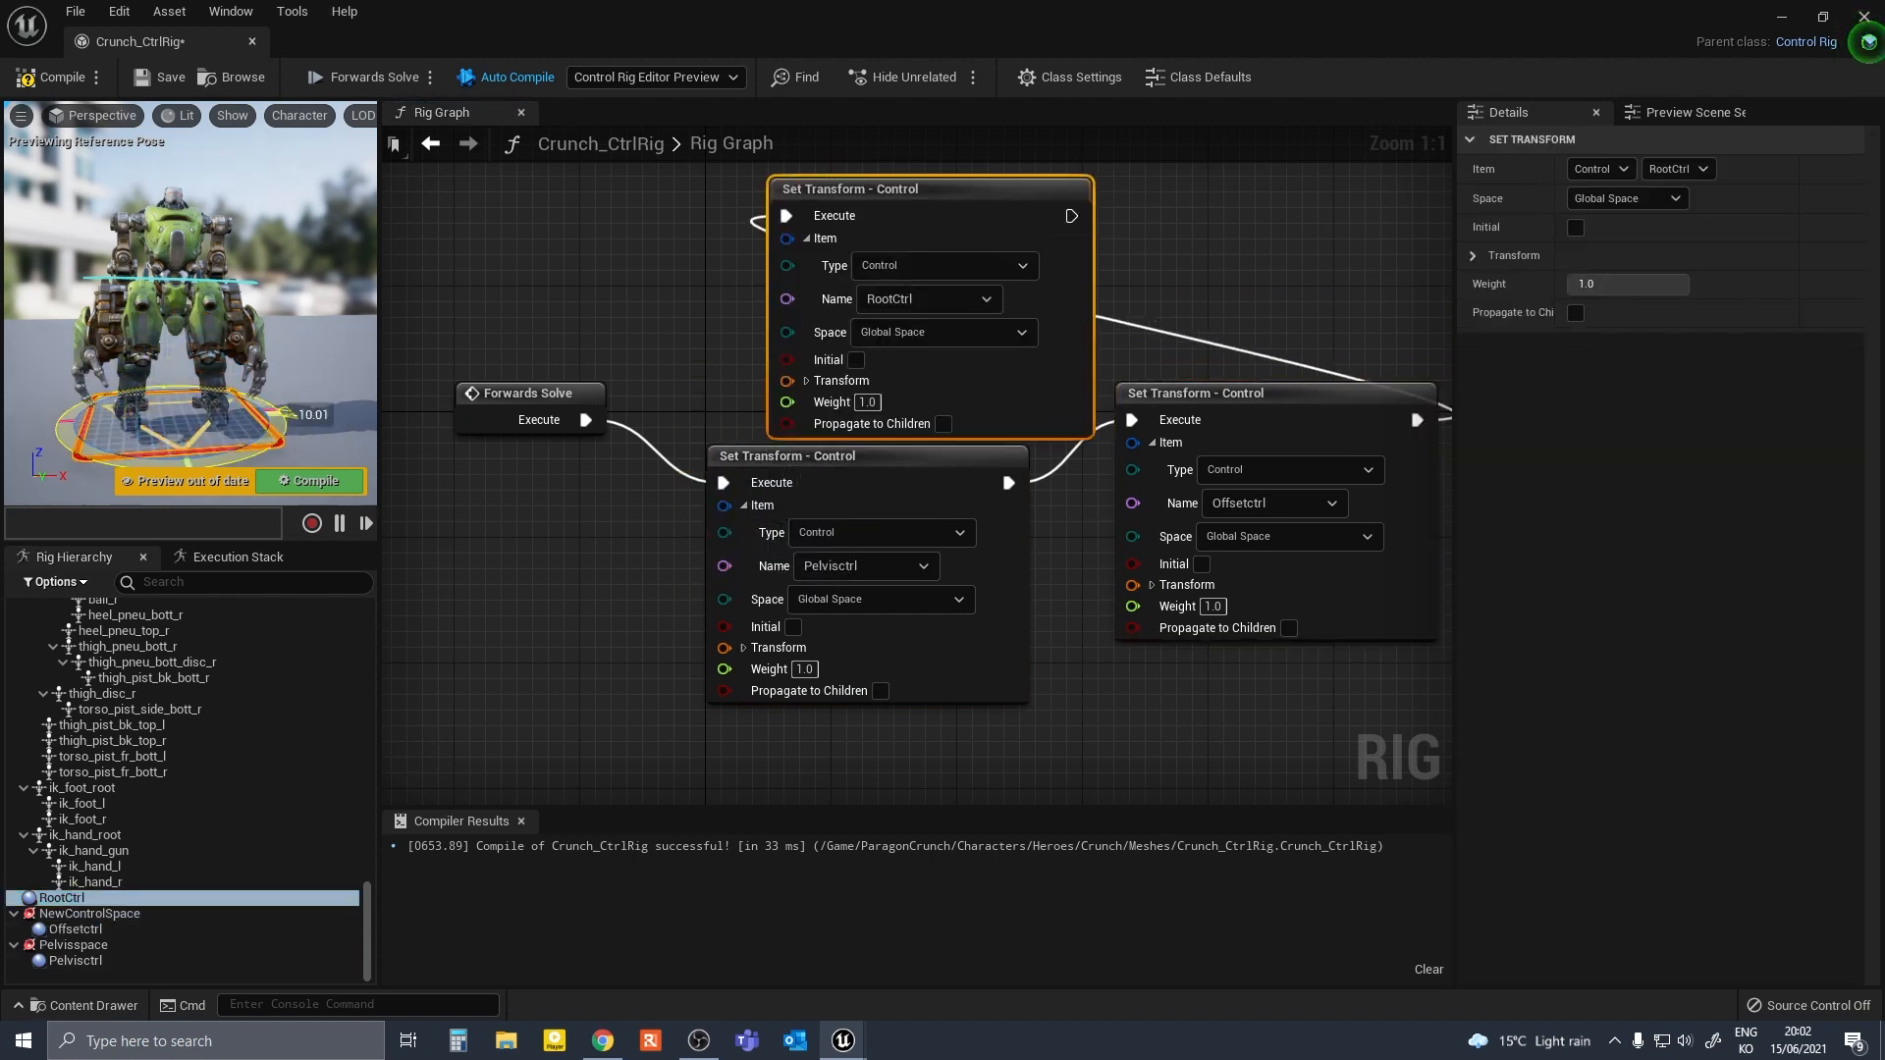
left_click(71, 960)
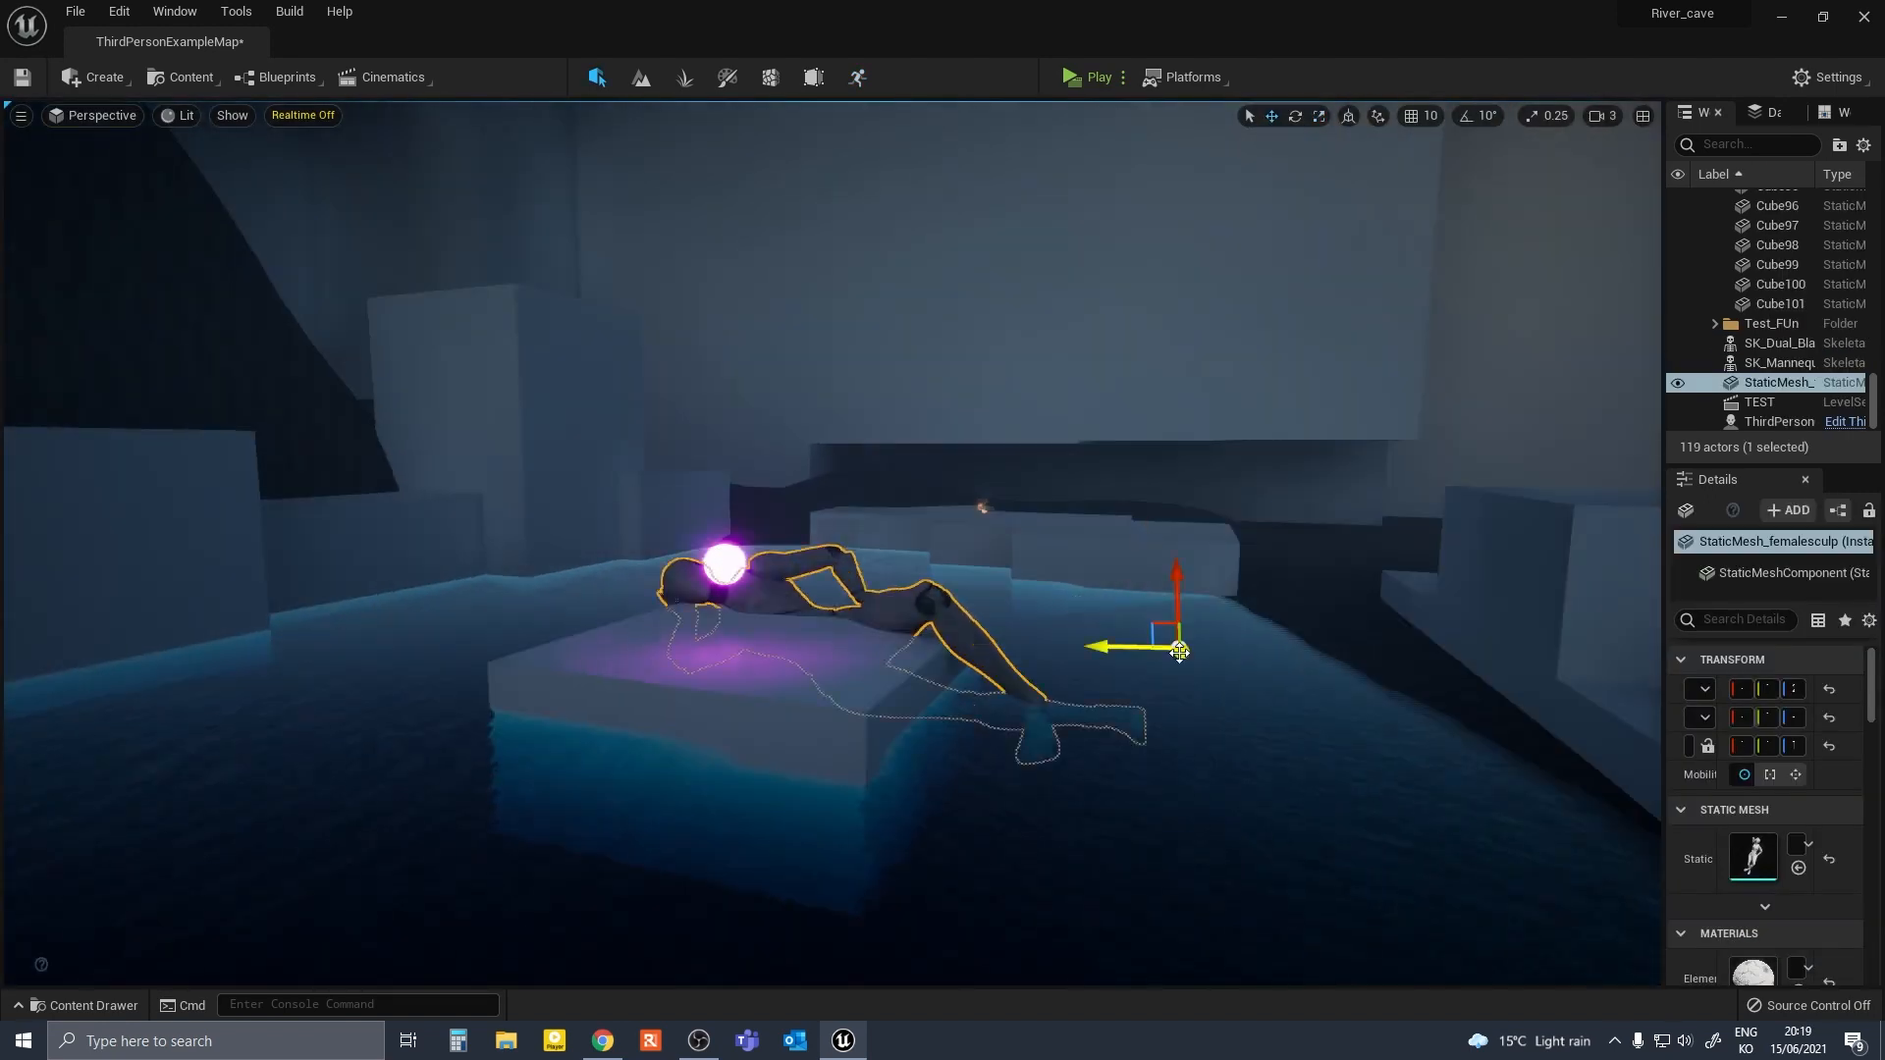
left_click(1778, 342)
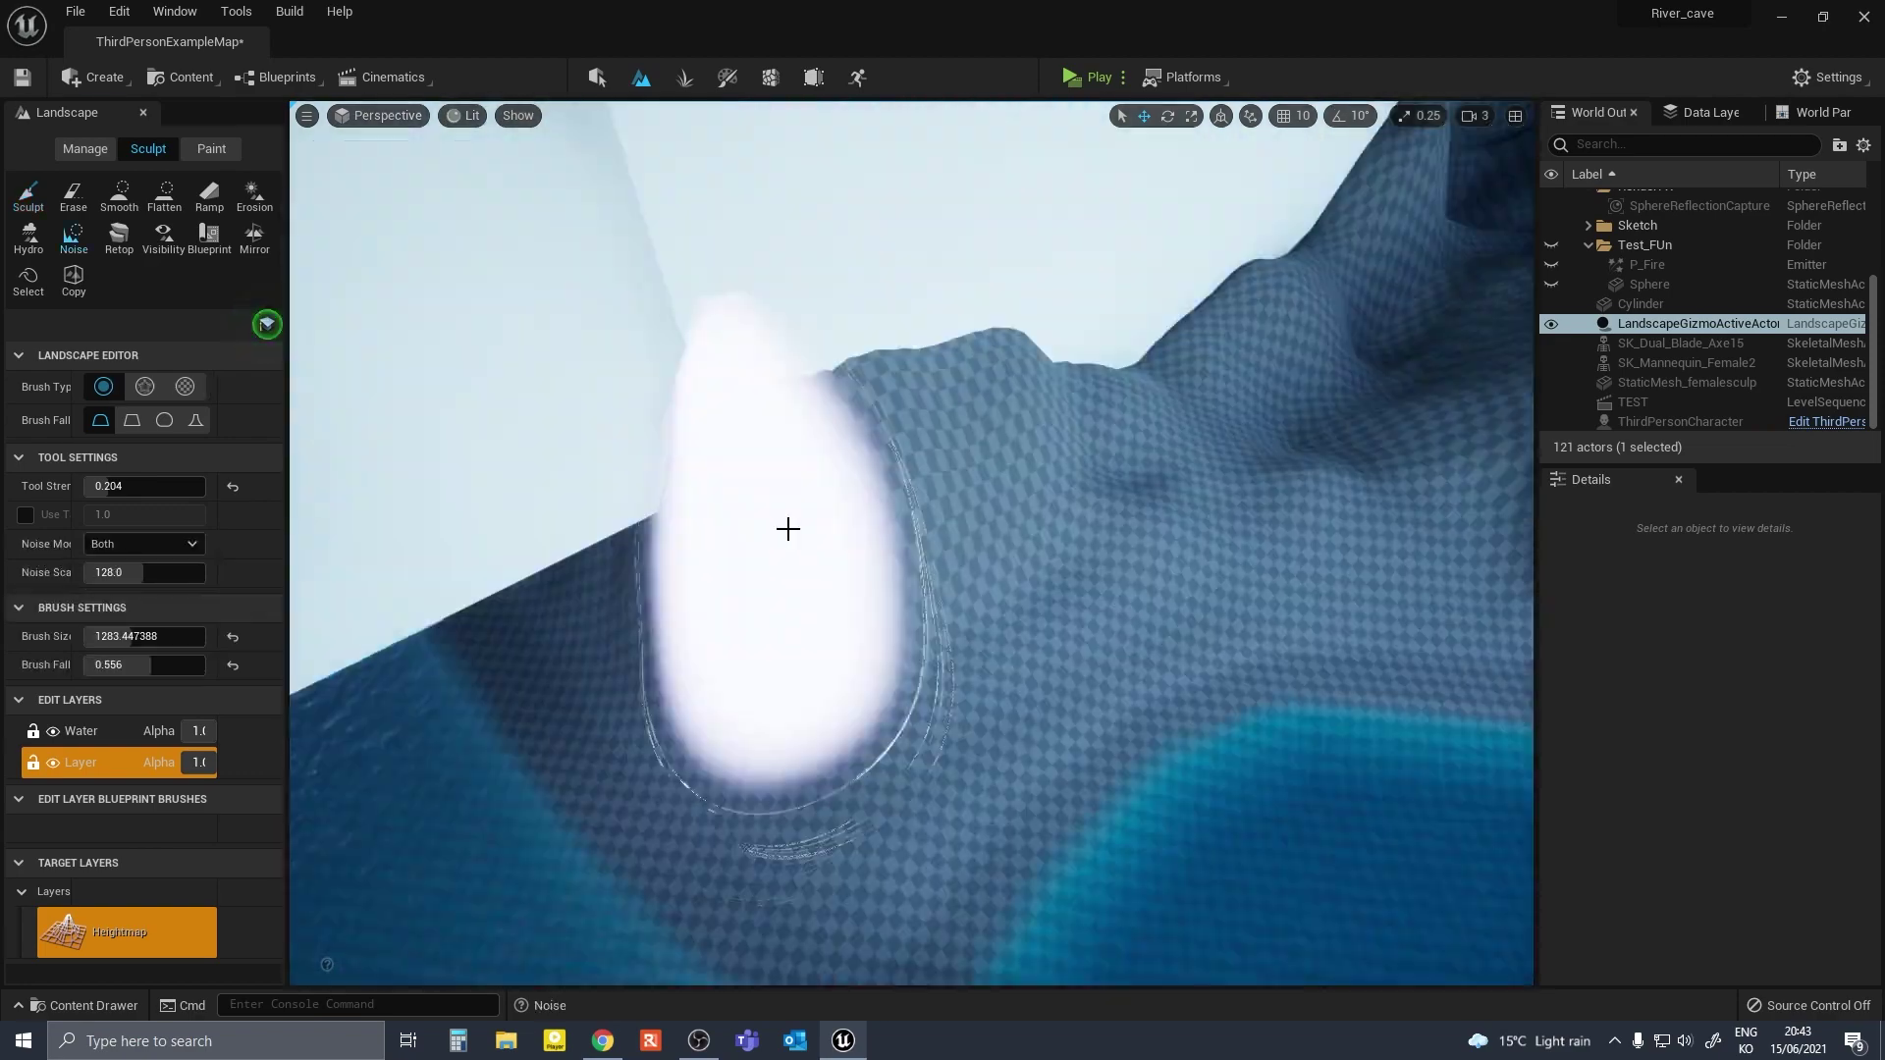
Paint Material_C_LayerInfo rocky layers over the hill beside the water.
left_click(253, 192)
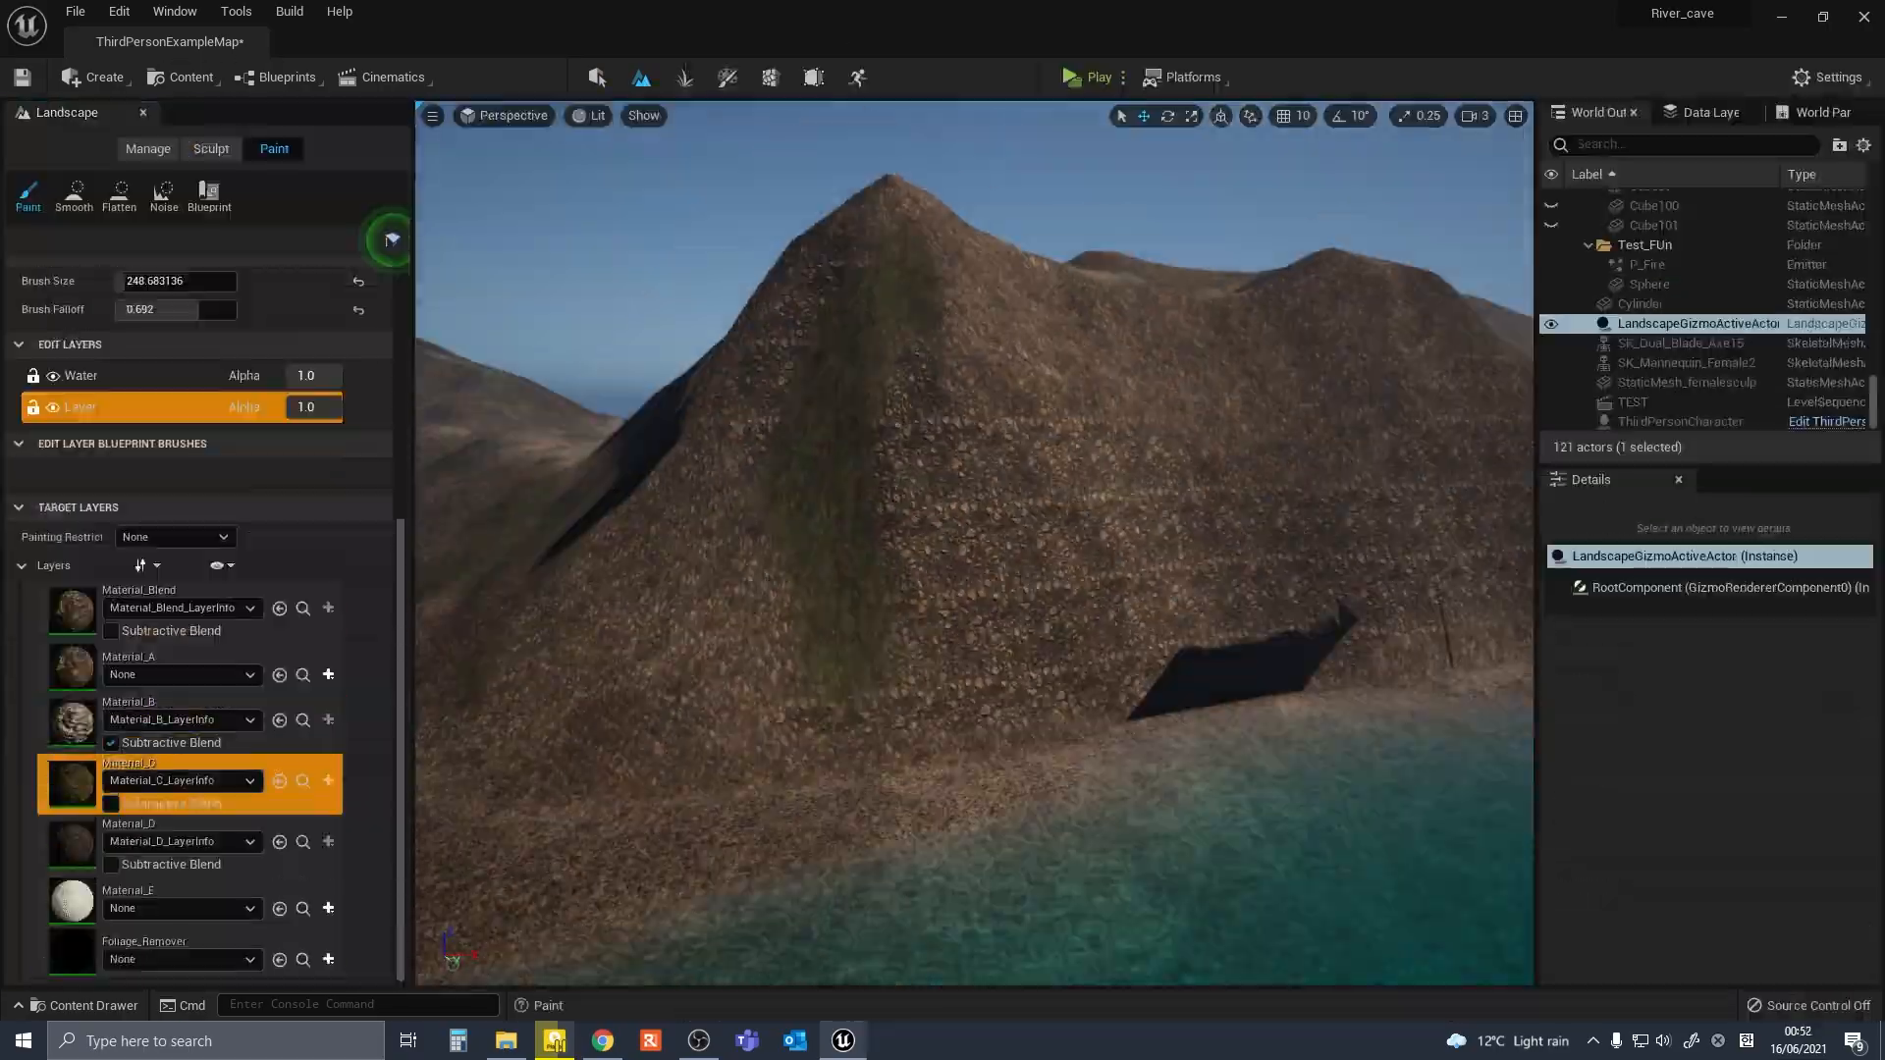
Reshape the shoreline hills and scatter rock meshes and a mossy boulder across the landscape.
left_click(211, 149)
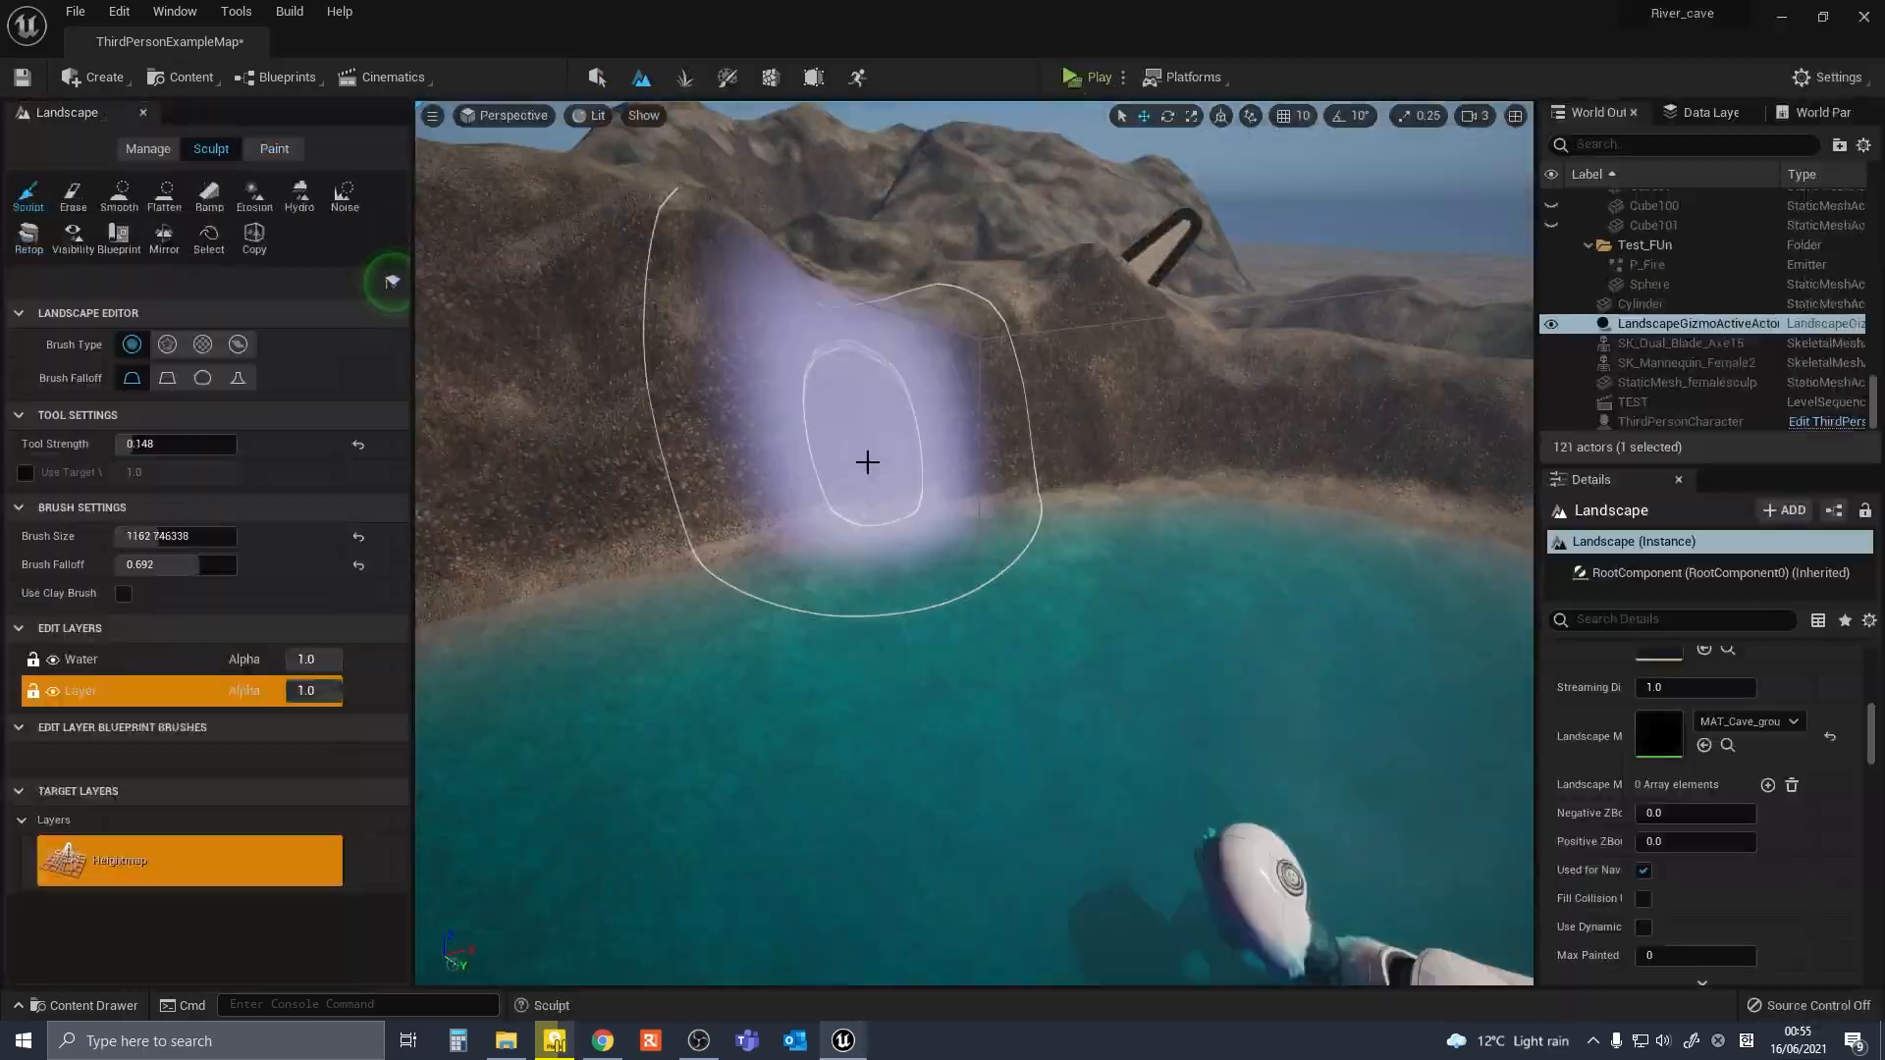
left_click(272, 149)
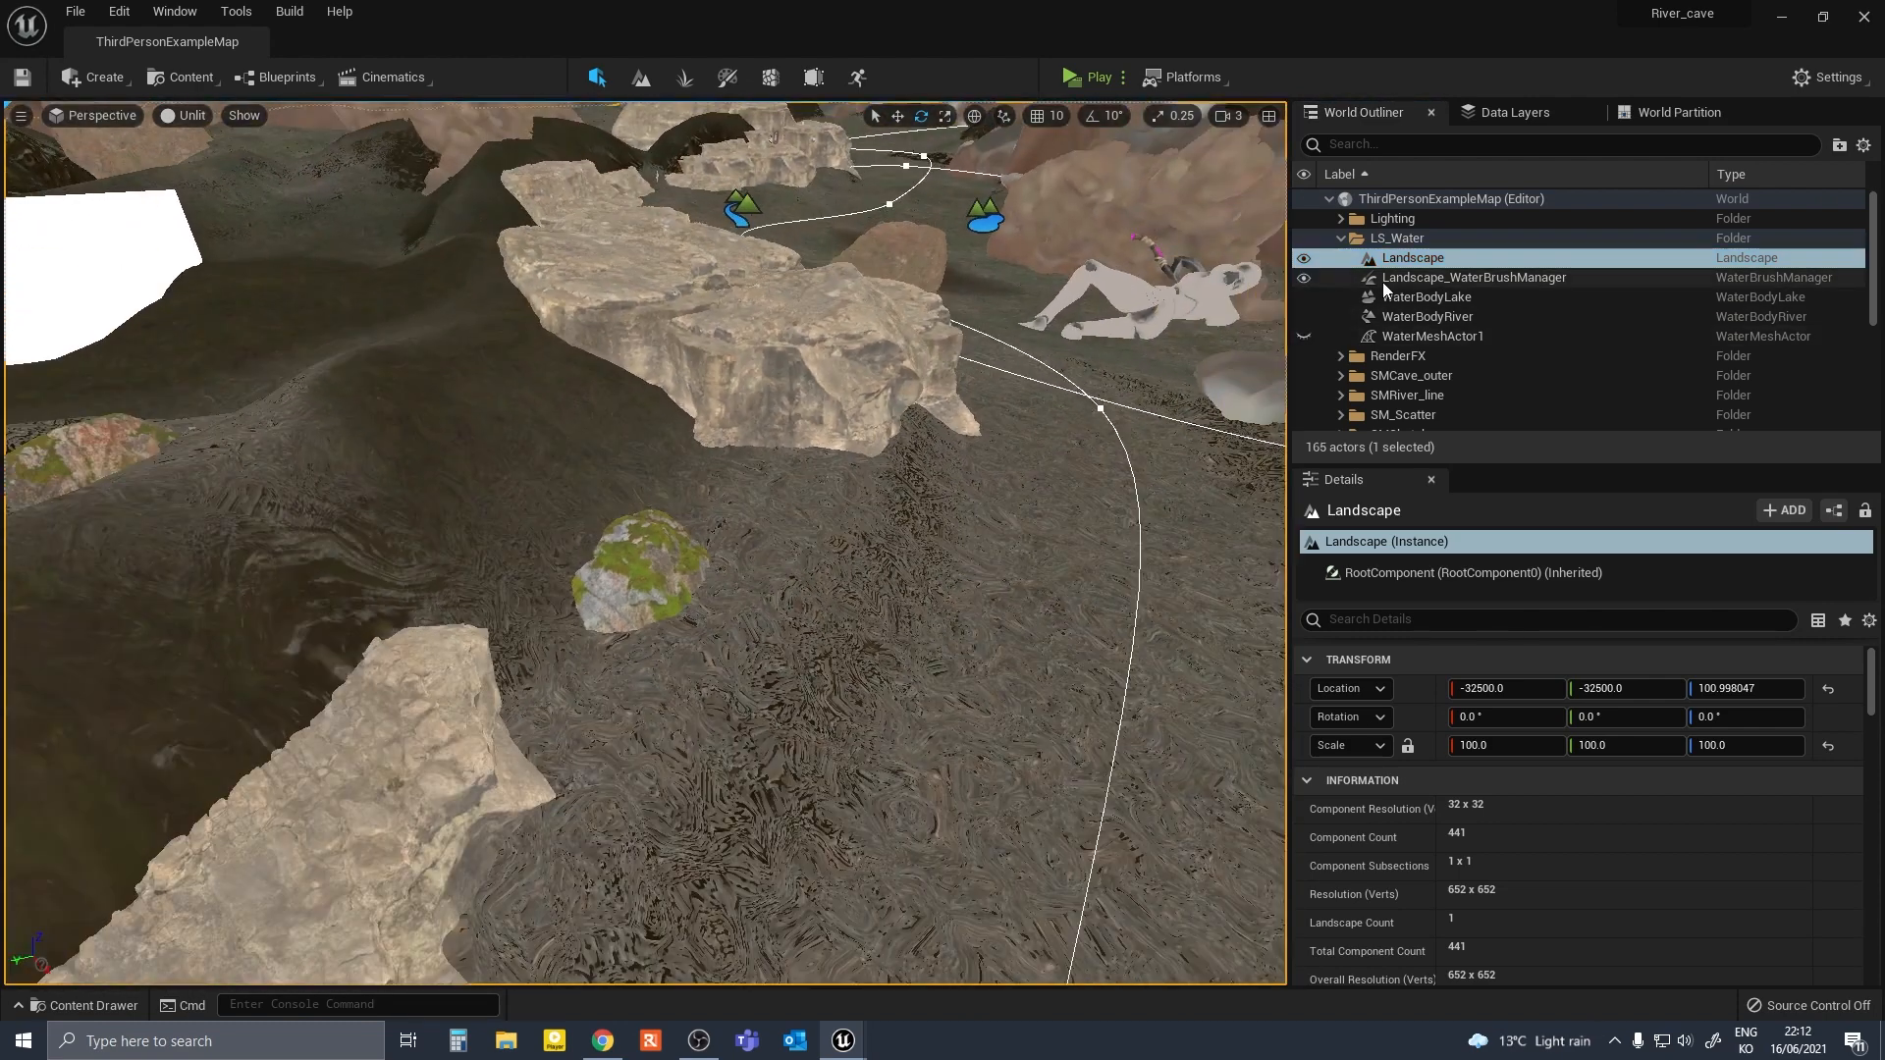
Stand the four imported sword meshes upright on a rock beside the river.
left_click(1472, 401)
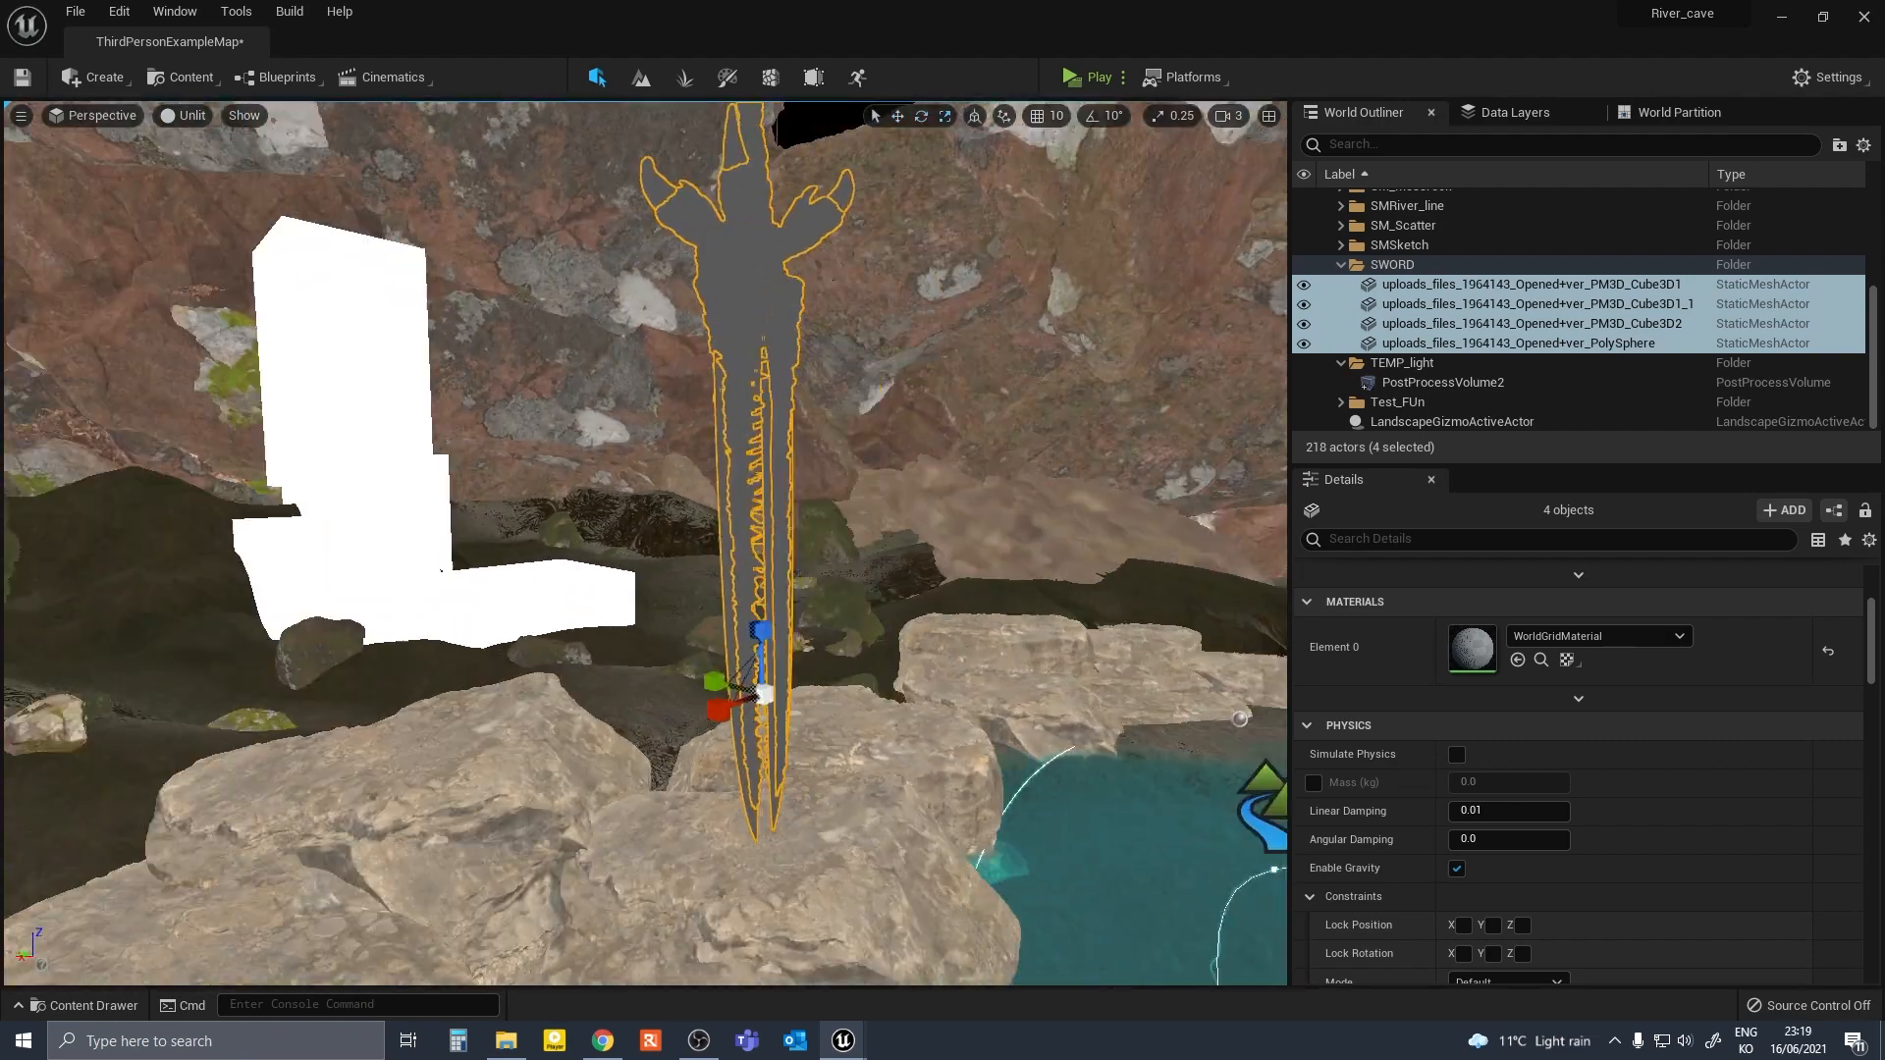
left_click(181, 116)
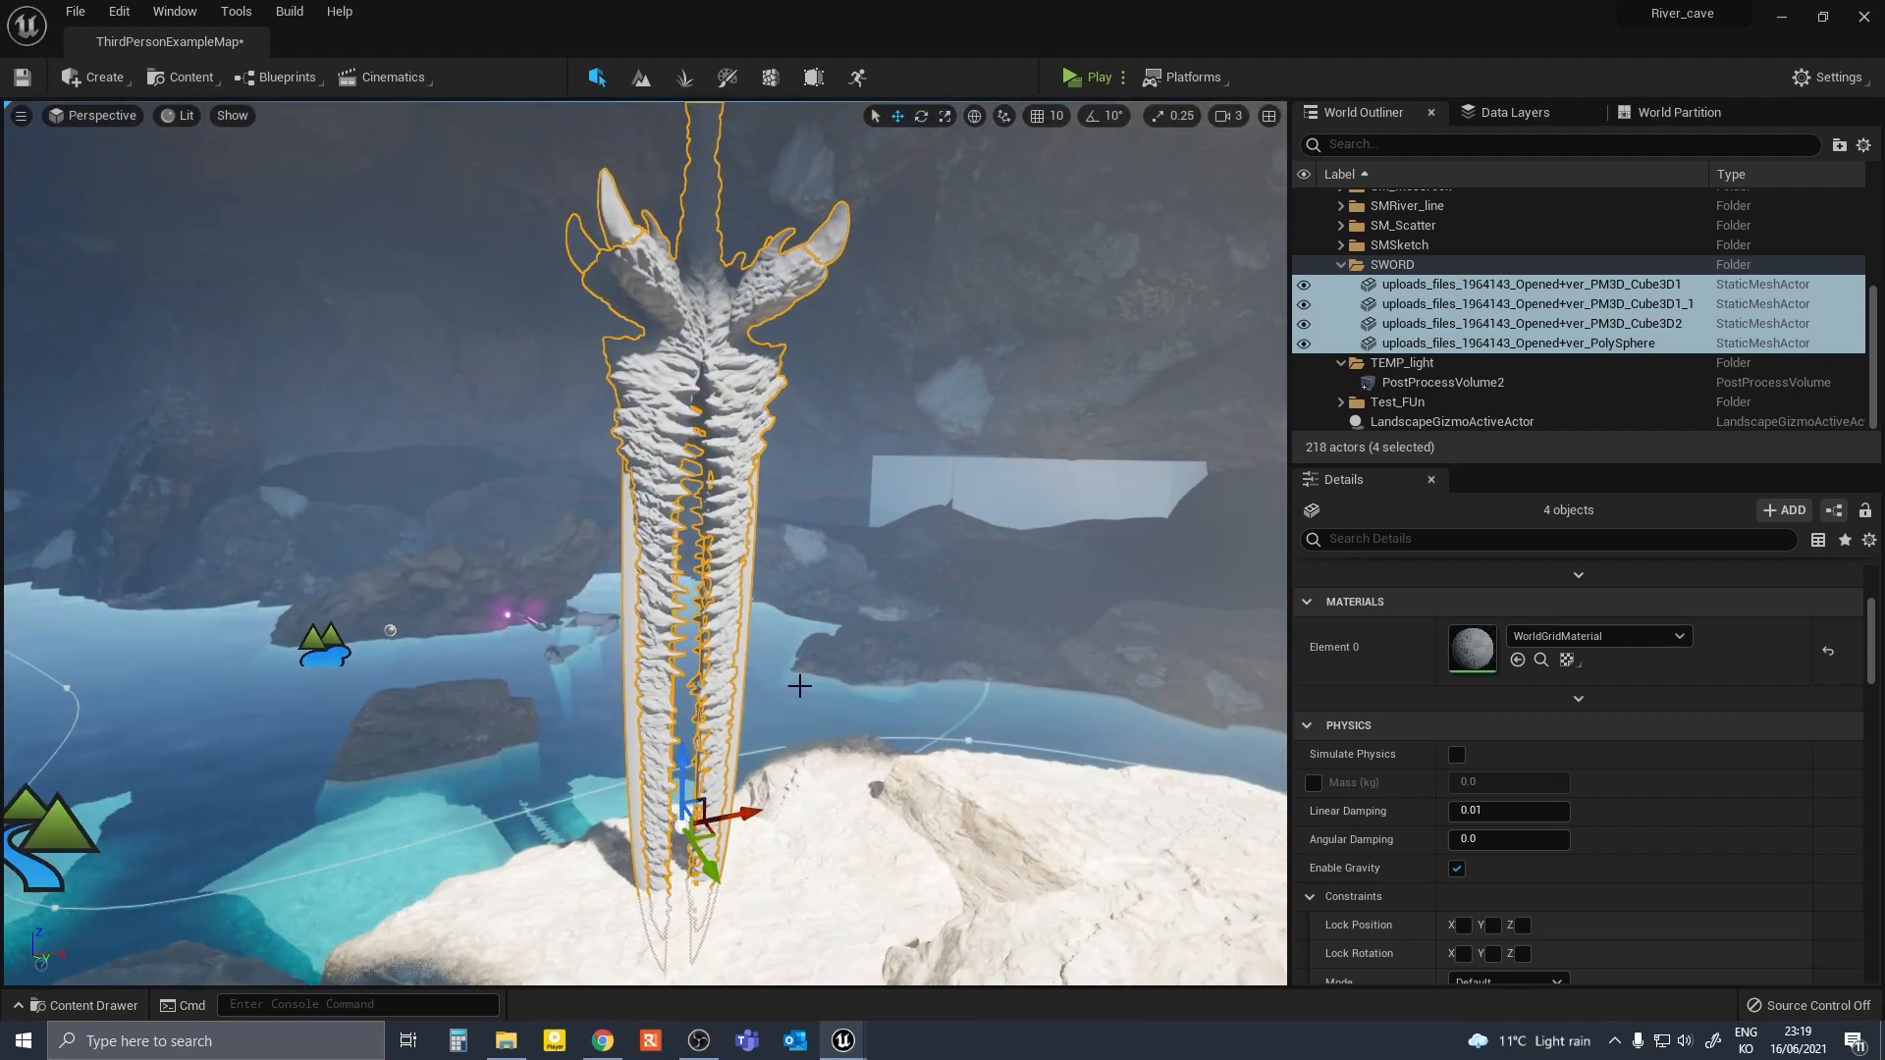
left_click(1537, 283)
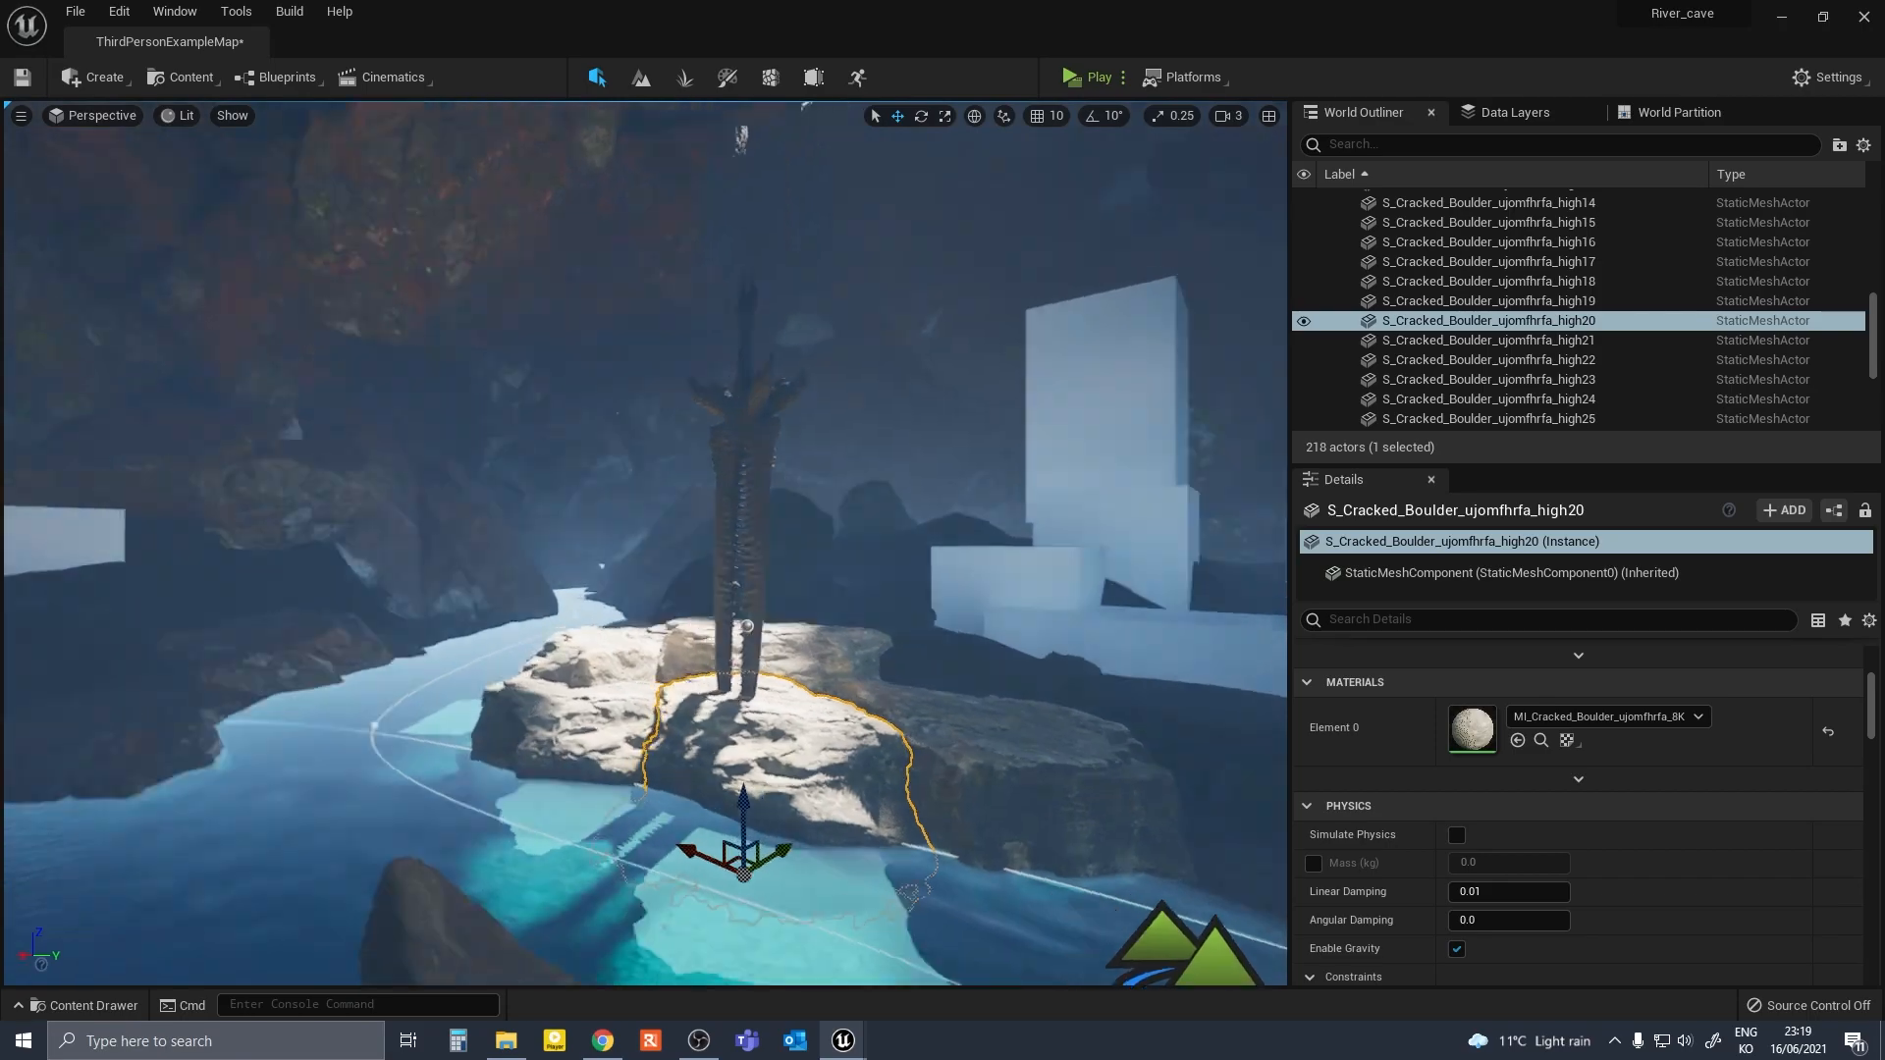
Place GIANT_FEMALE with SM_Giant and add warm yellow SpotLights in Egg_lights.
left_click(1411, 218)
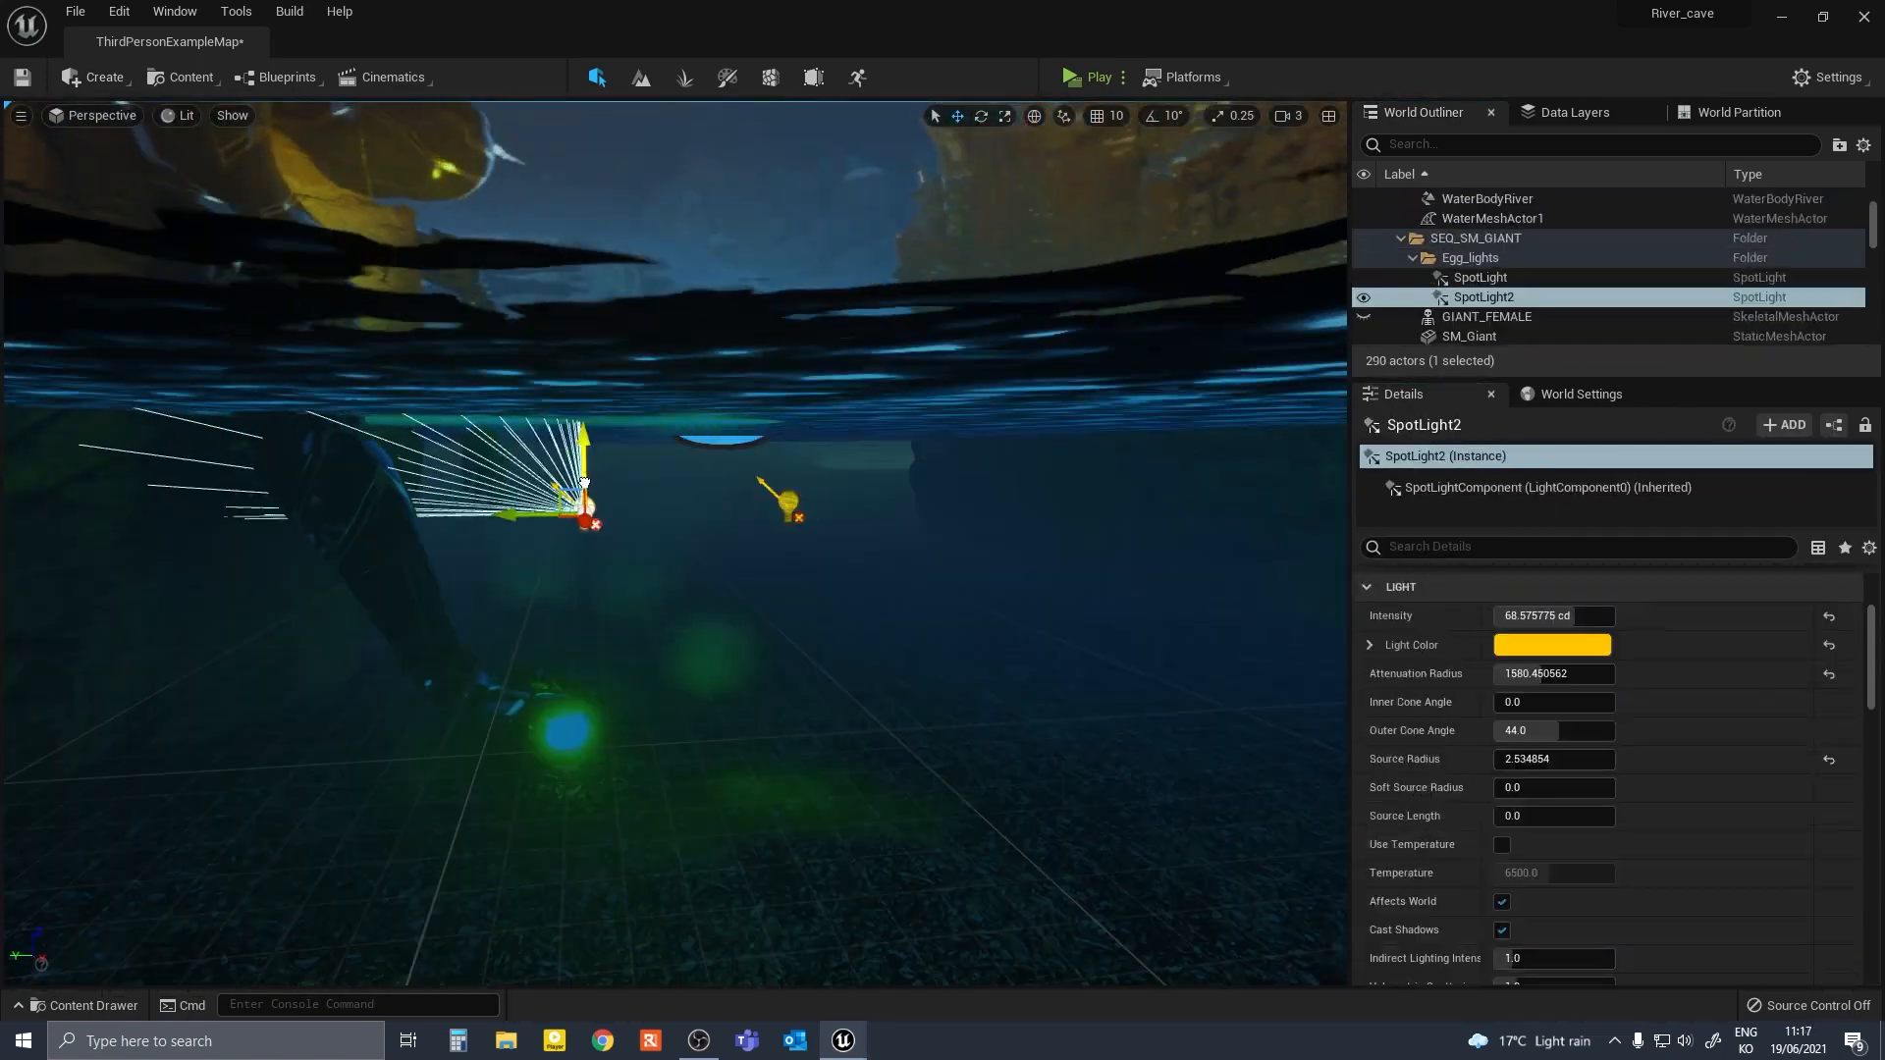
Give the sword an emissive red material with beams and check WaterBodyRiver's Actor Hidden In Game.
left_click(1486, 277)
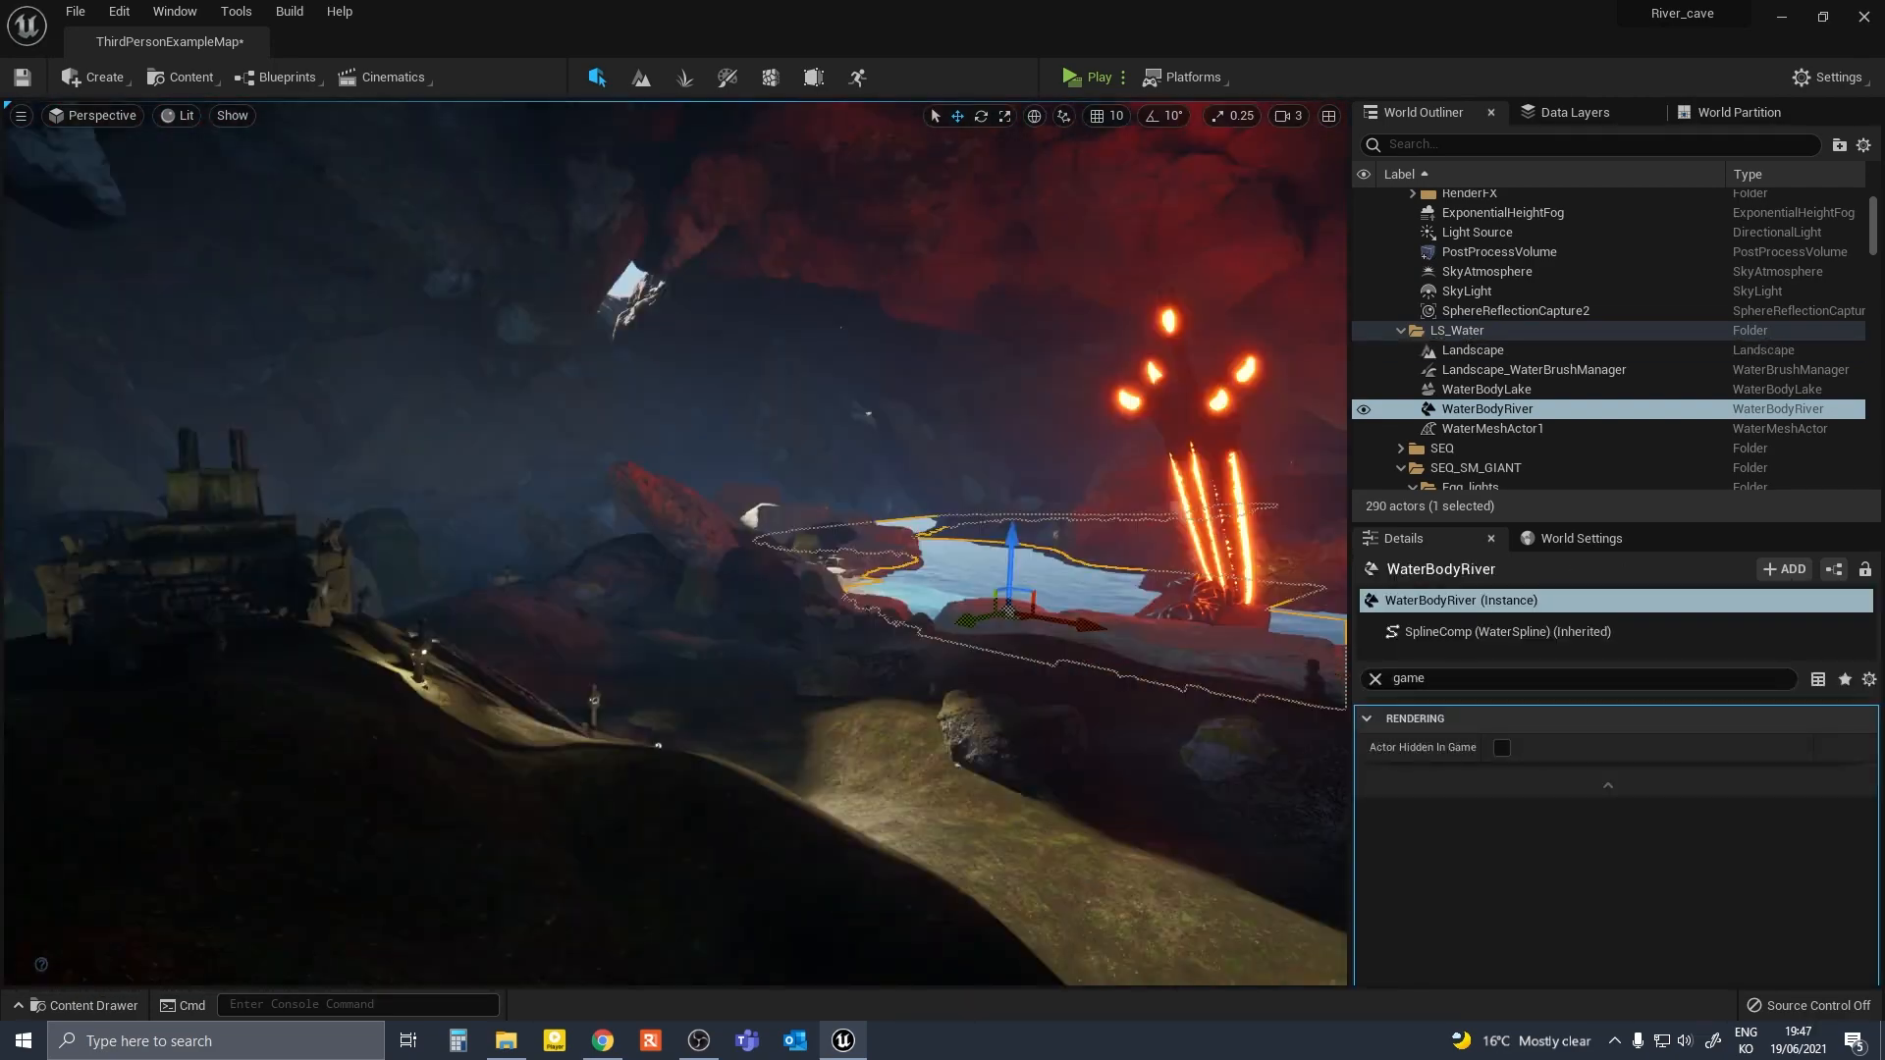
Add a Cine Camera Actor track to Cinematic01 and frame the glowing sword across the river.
left_click(1472, 350)
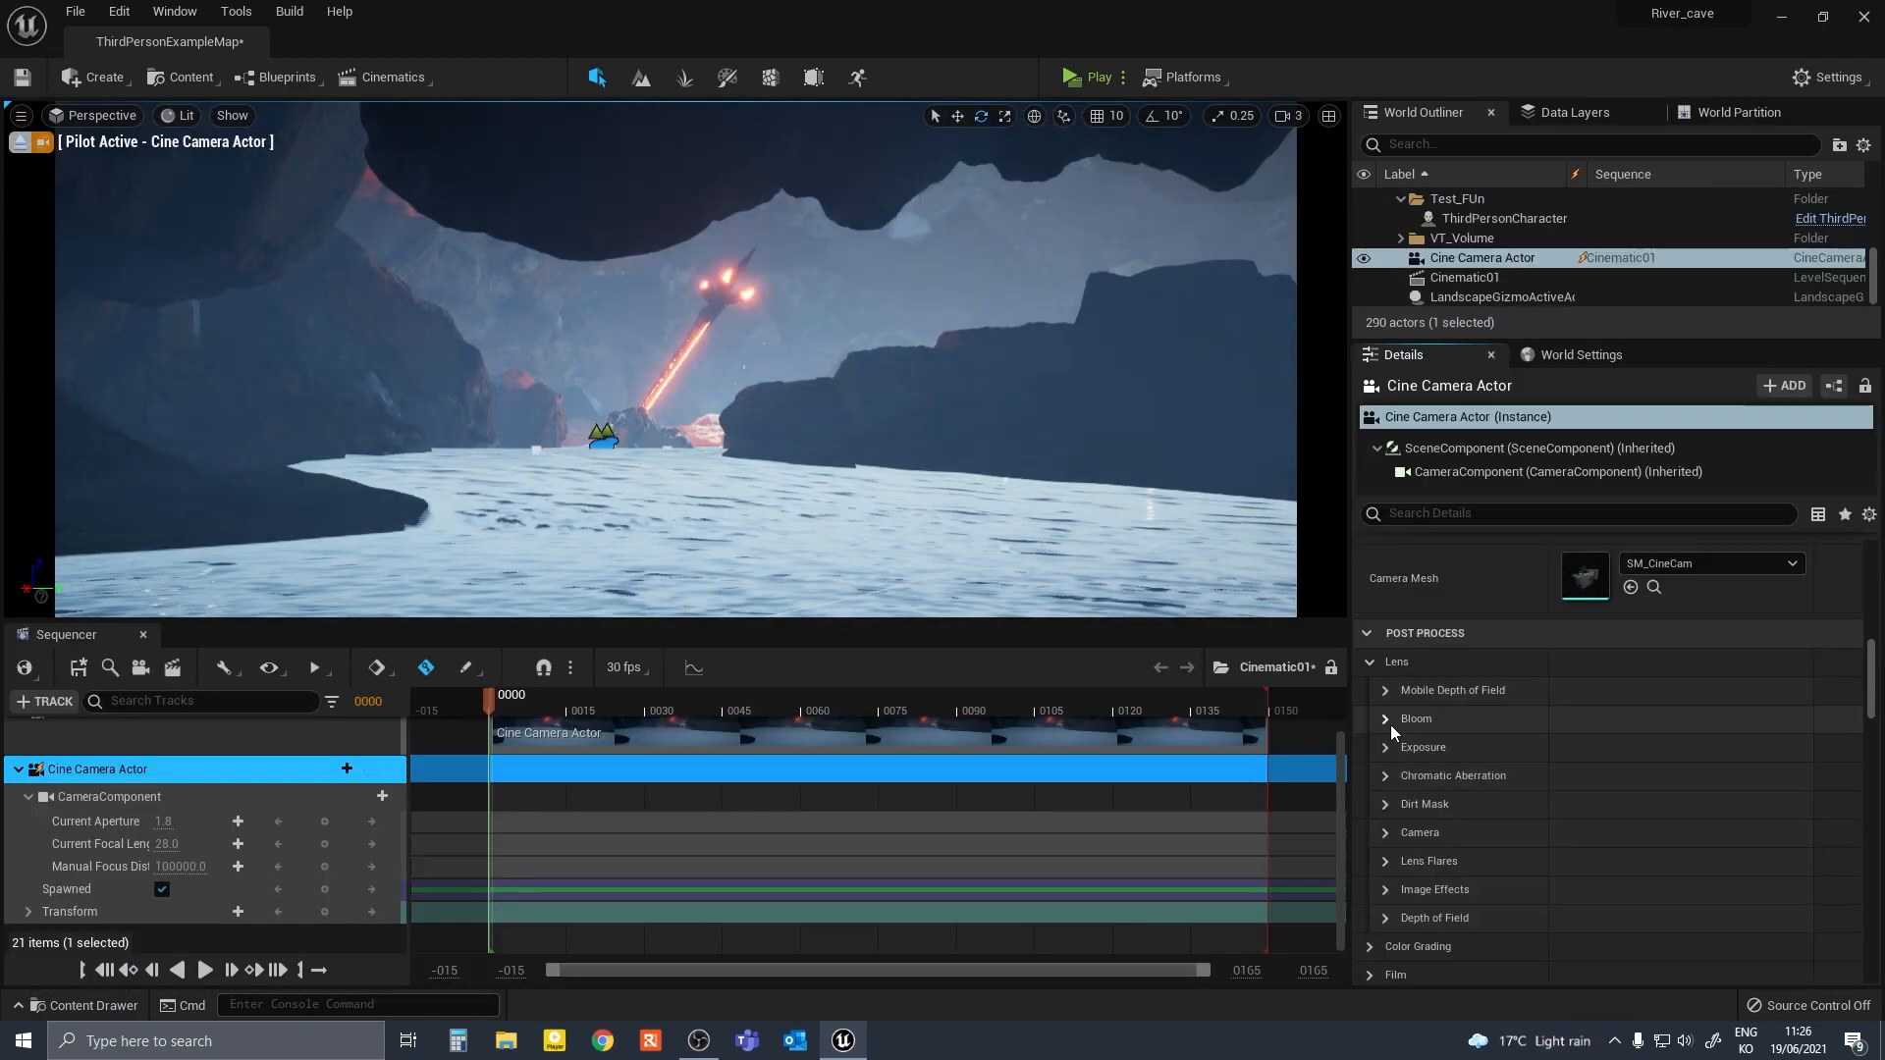
Place a Spot Light inside the stone lantern and group it in the Lantern_lights folder.
left_click(1384, 776)
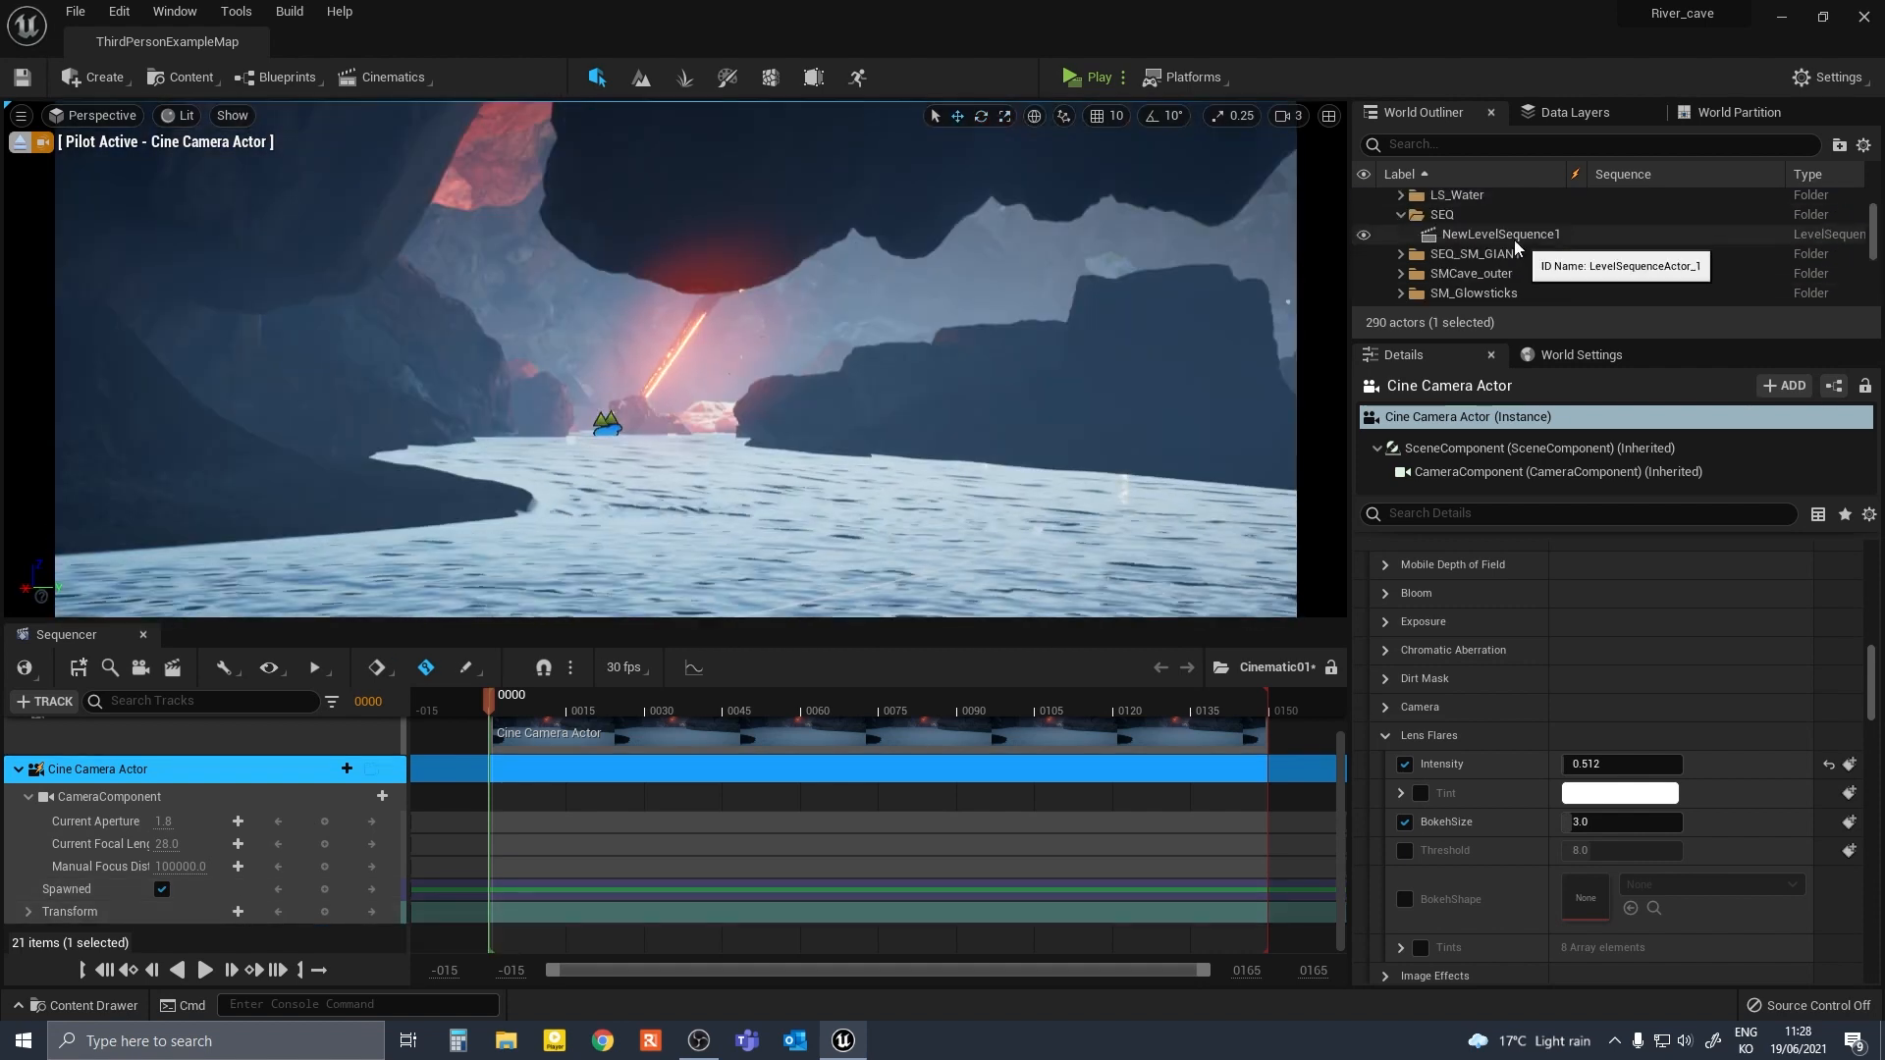
left_click(1504, 261)
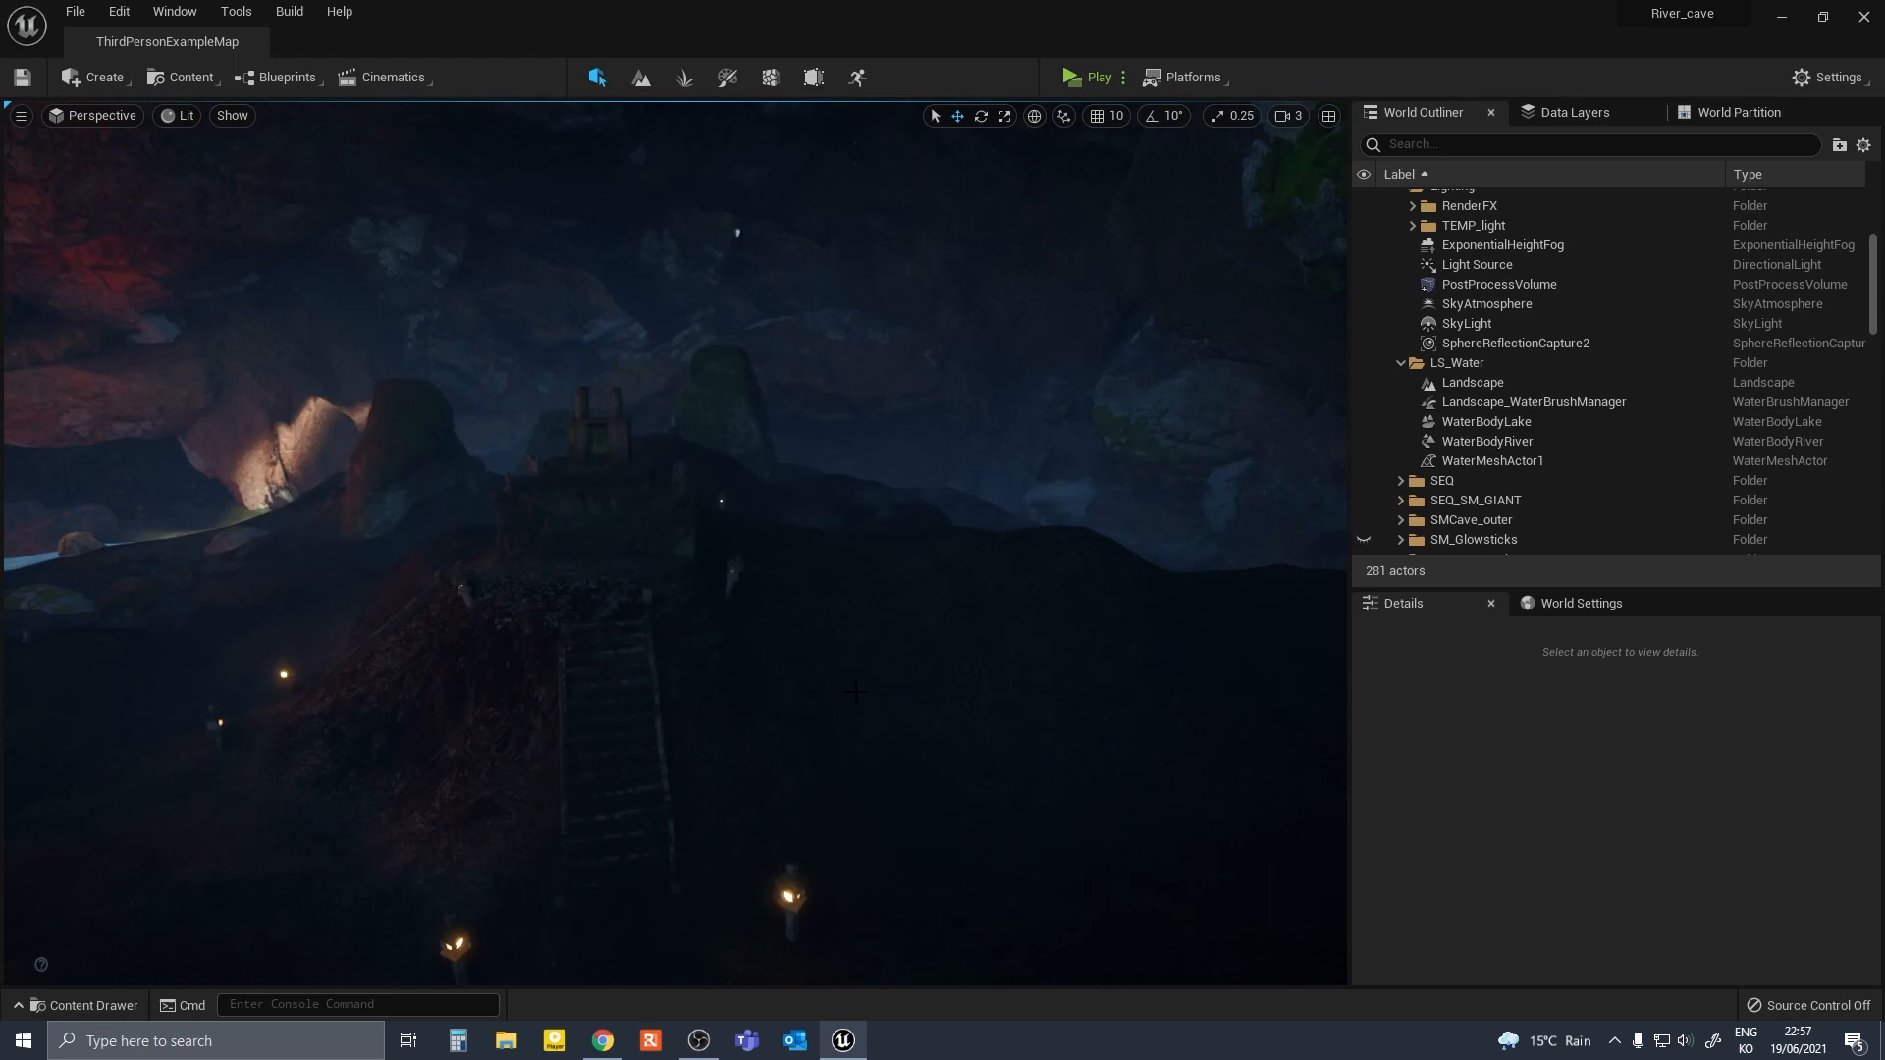
left_click(1472, 414)
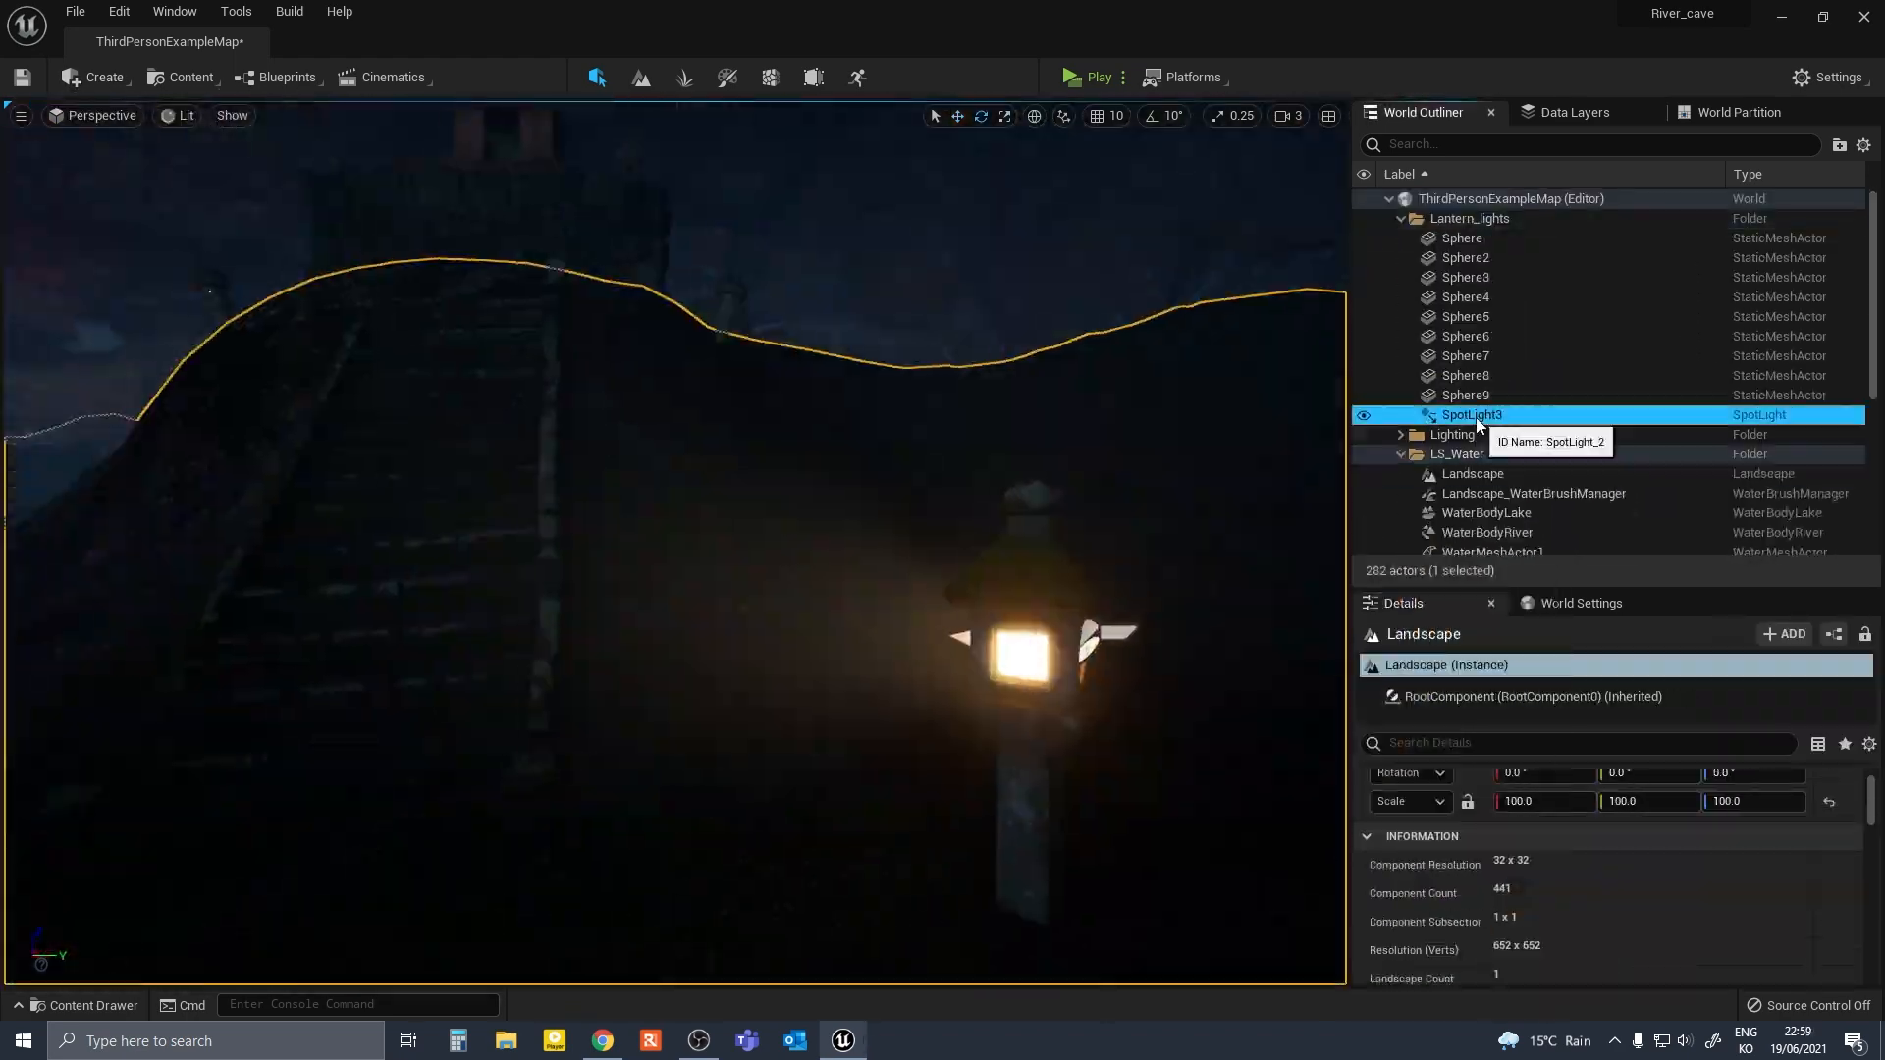